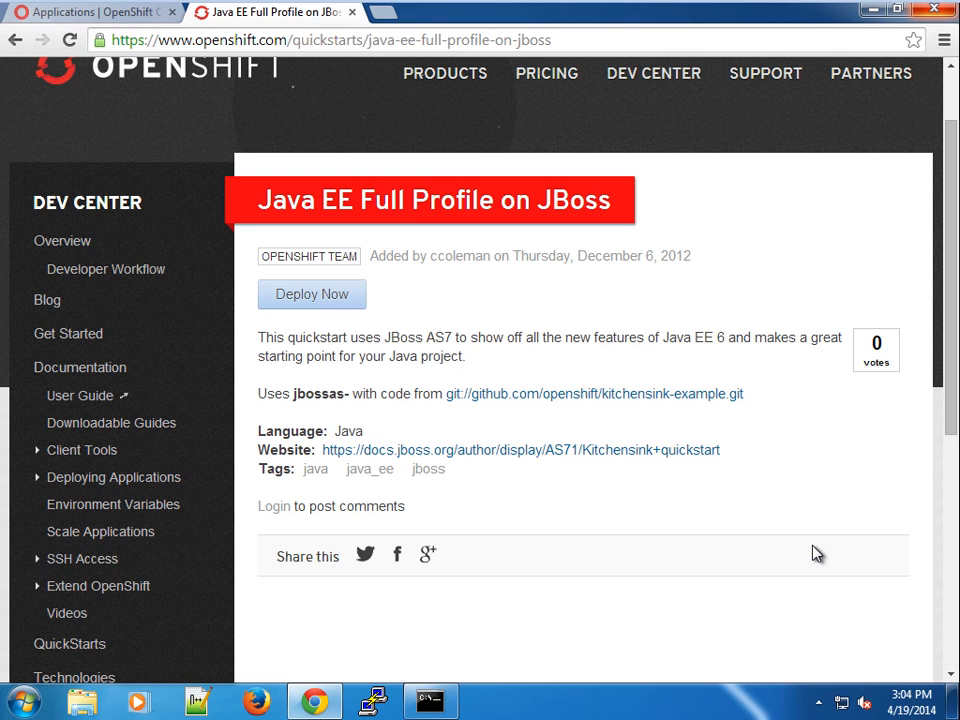
mouse_move(311, 240)
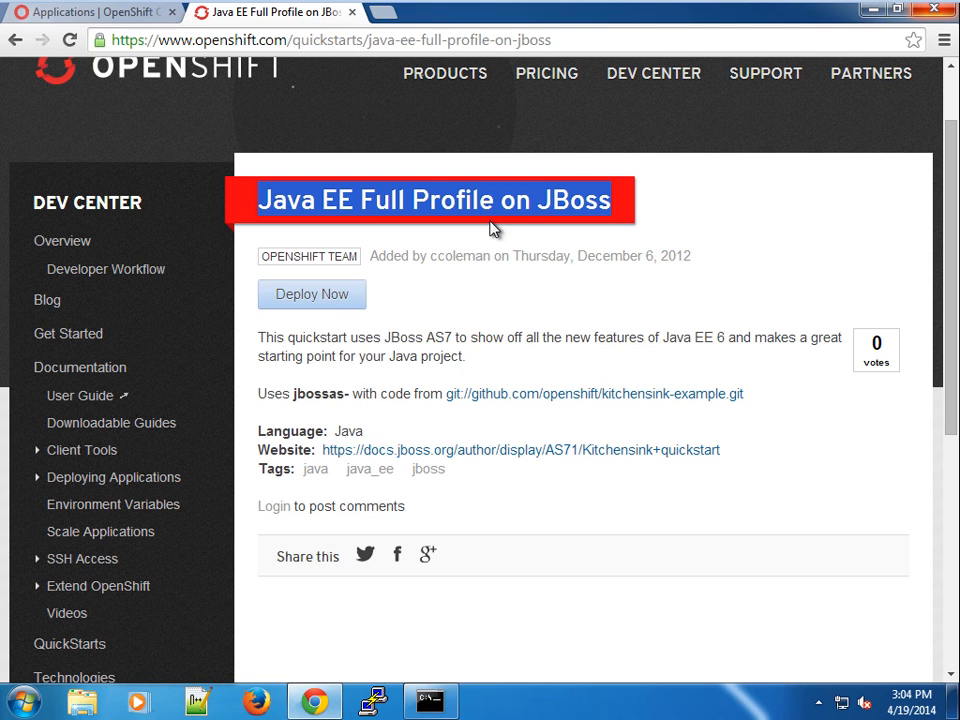
mouse_move(410, 335)
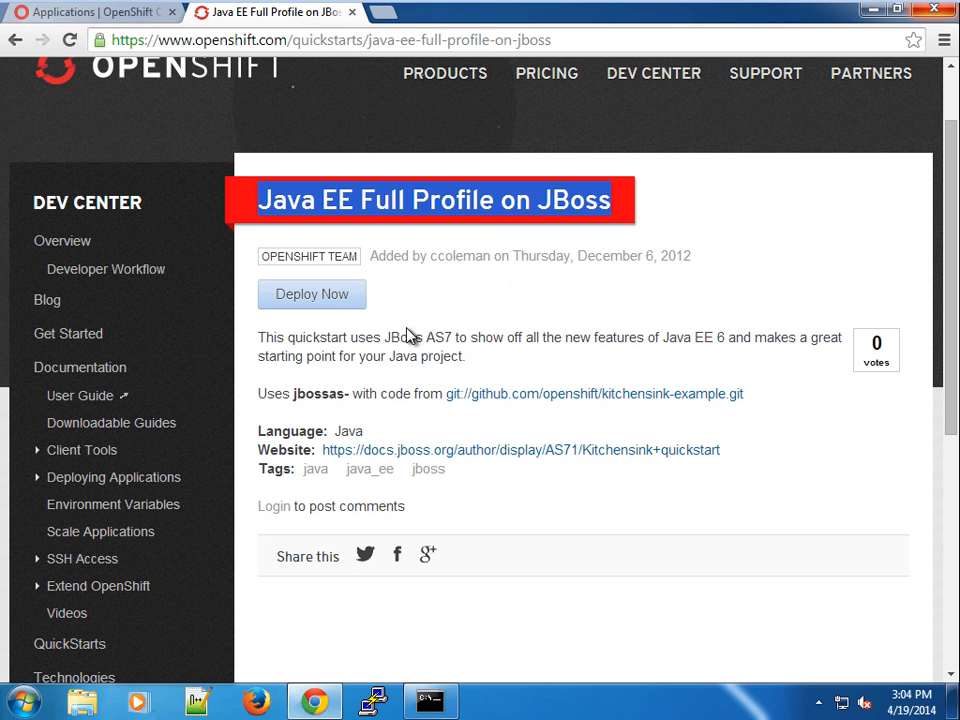
Note the quickstart's Java EE Full Profile title and jbossas cartridge name on the OpenShift page.
double_click(403, 337)
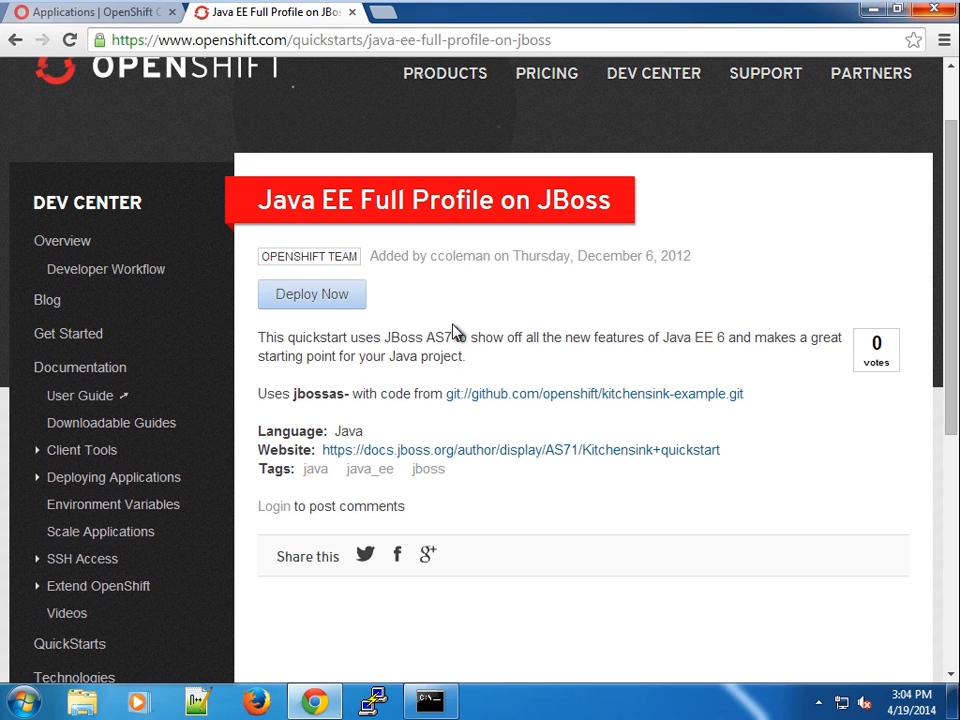
mouse_move(296, 400)
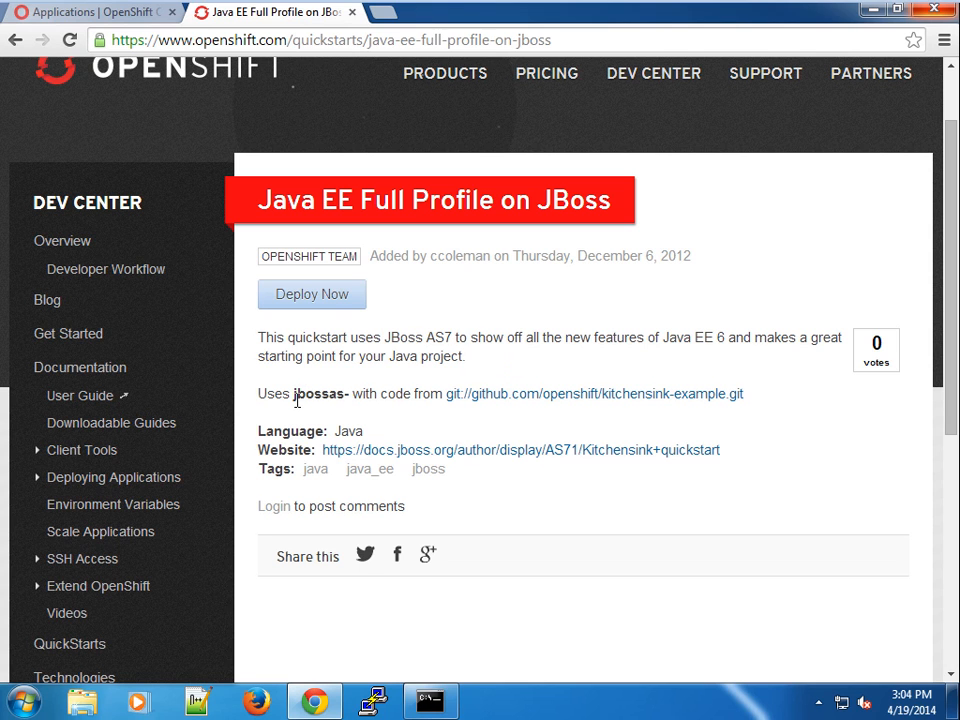
double_click(315, 393)
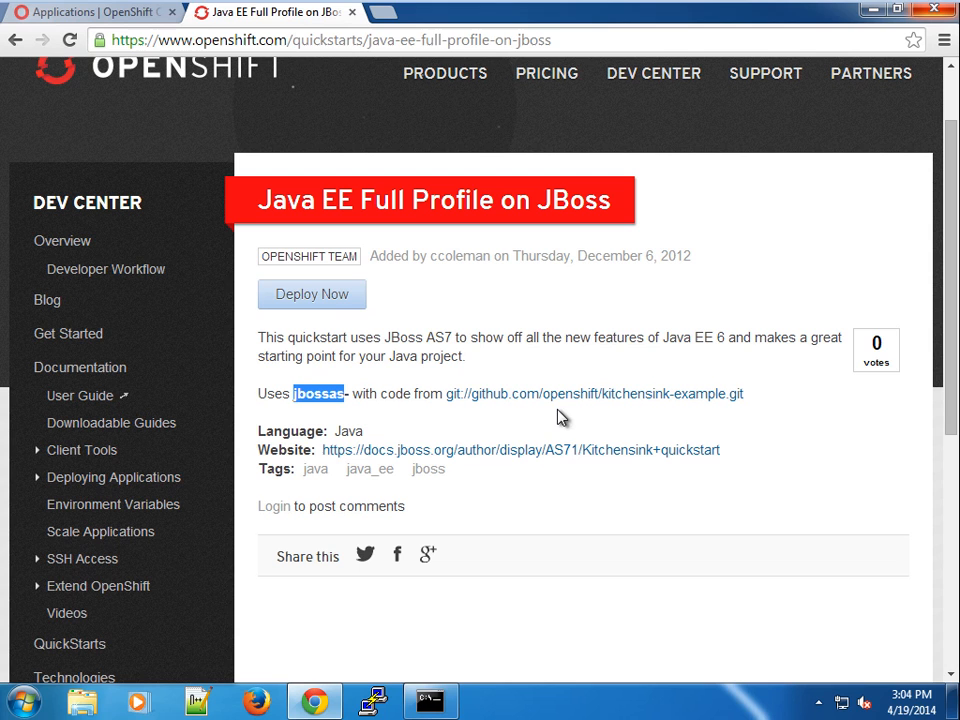
mouse_move(557, 427)
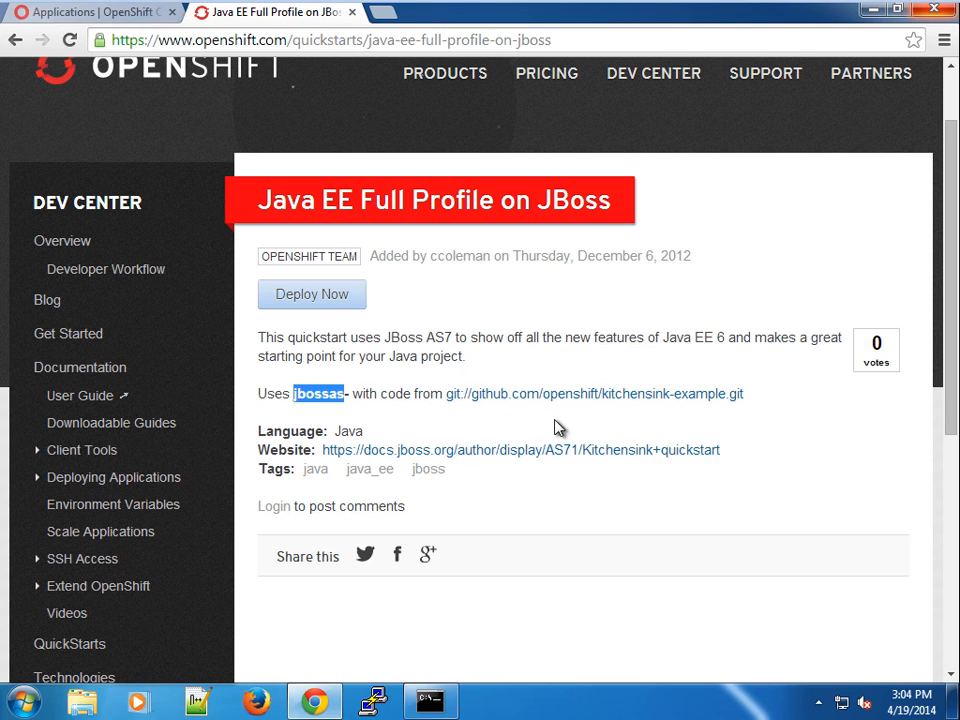
mouse_move(610, 385)
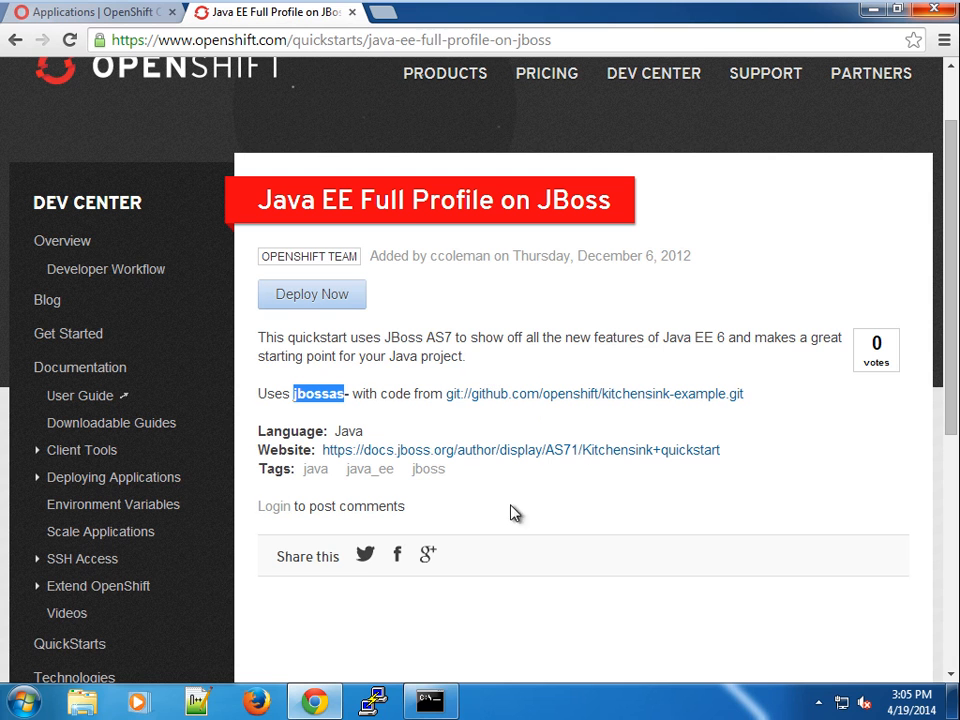
scroll(down, 3)
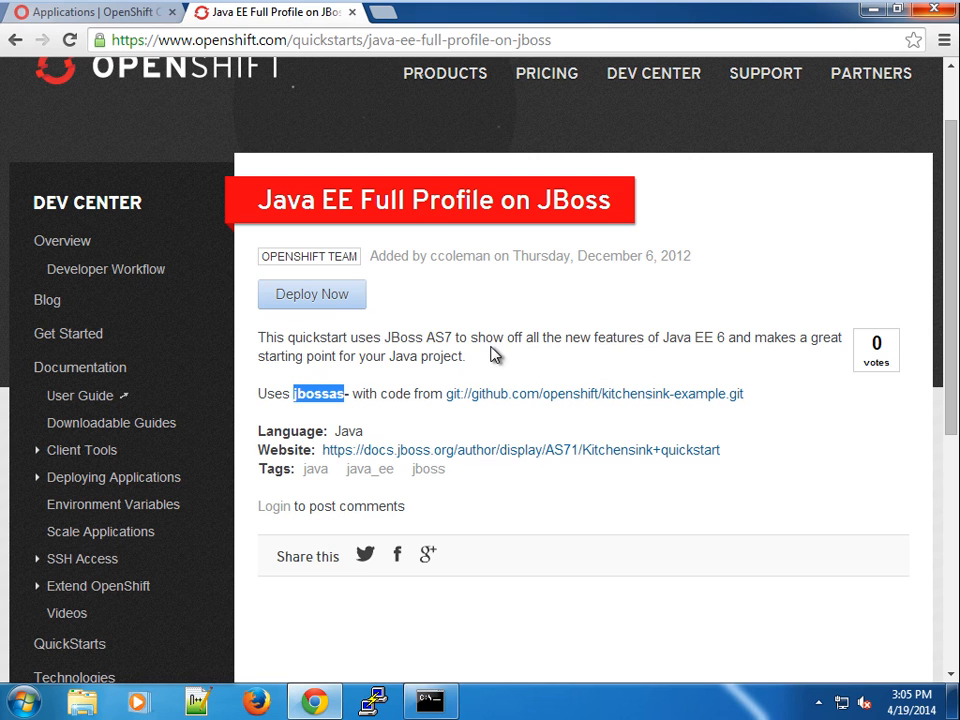
mouse_move(425, 697)
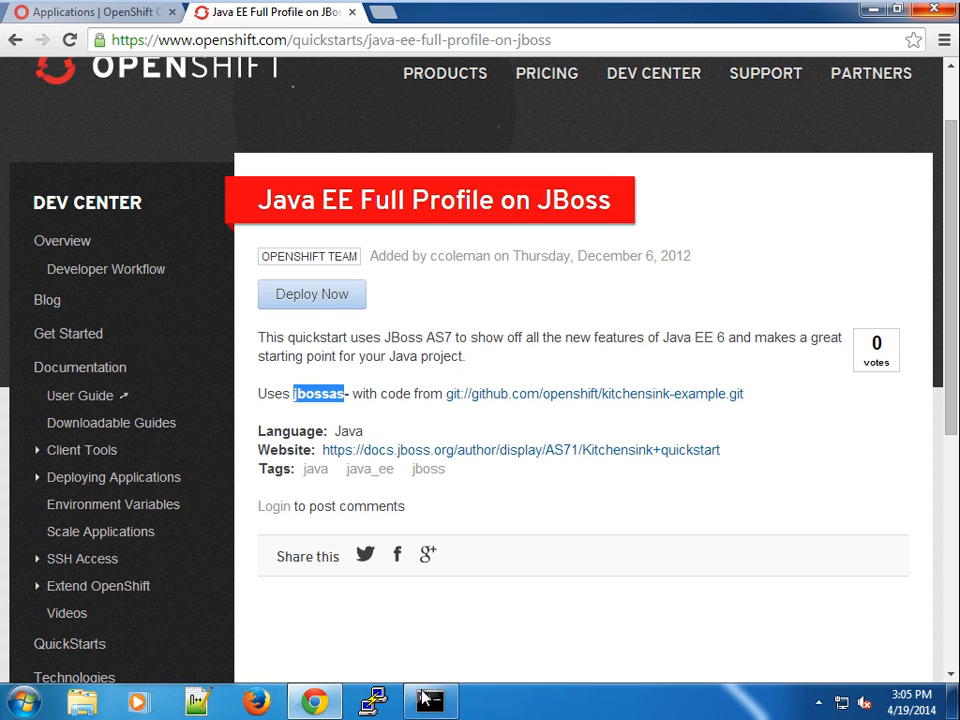
Enter rhc app-create kitchensink with jbossas-7 cartridge, medium gear and login openshift in Command Prompt.
click(430, 700)
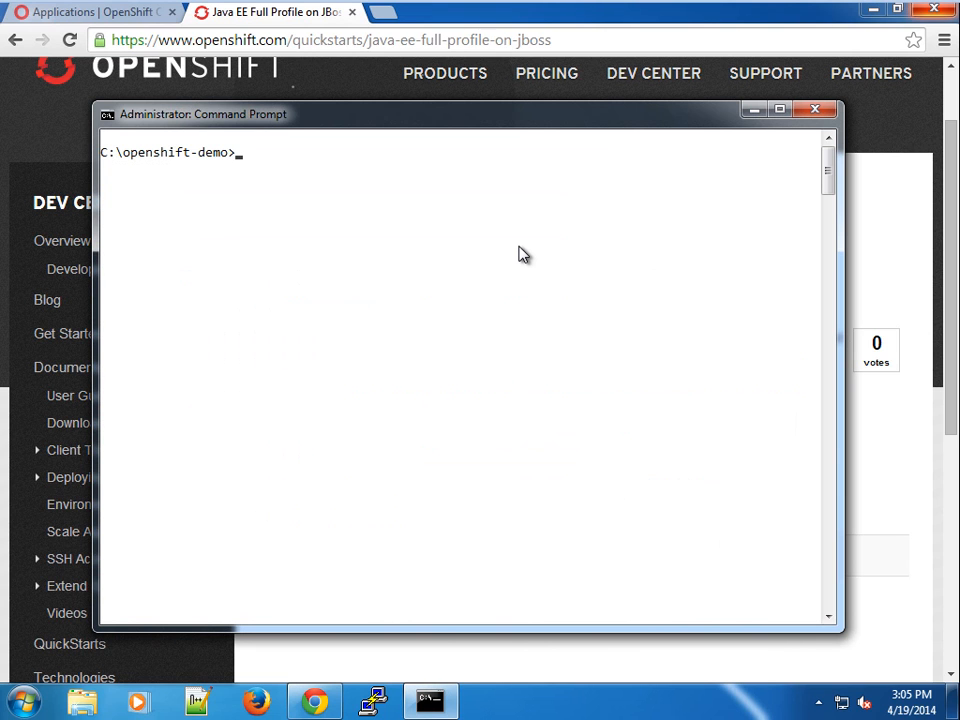
text(rhc)
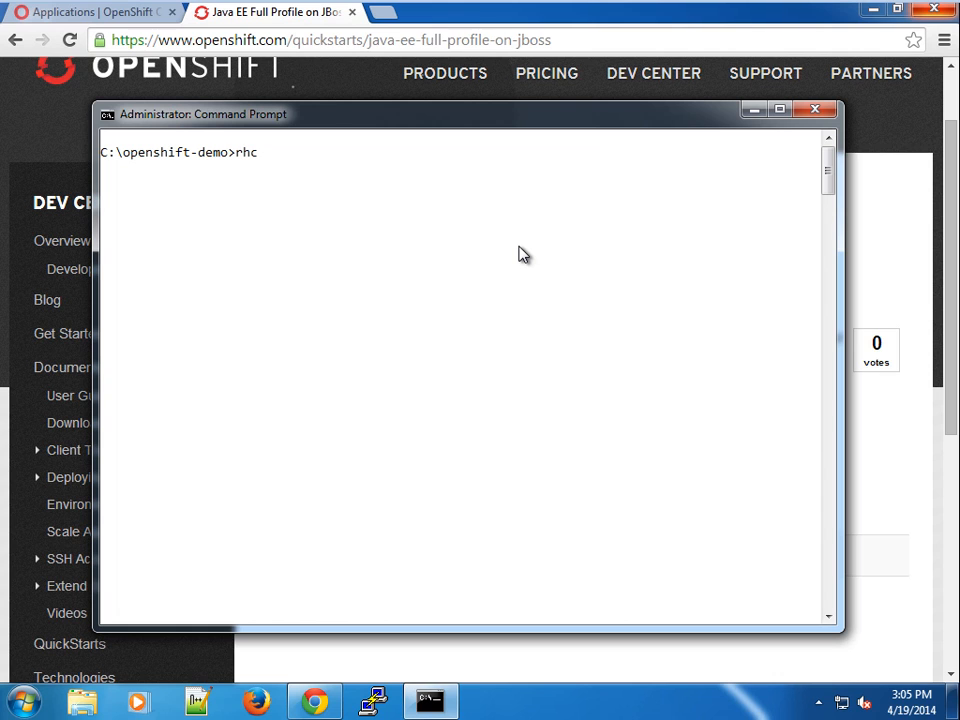
text(app-create)
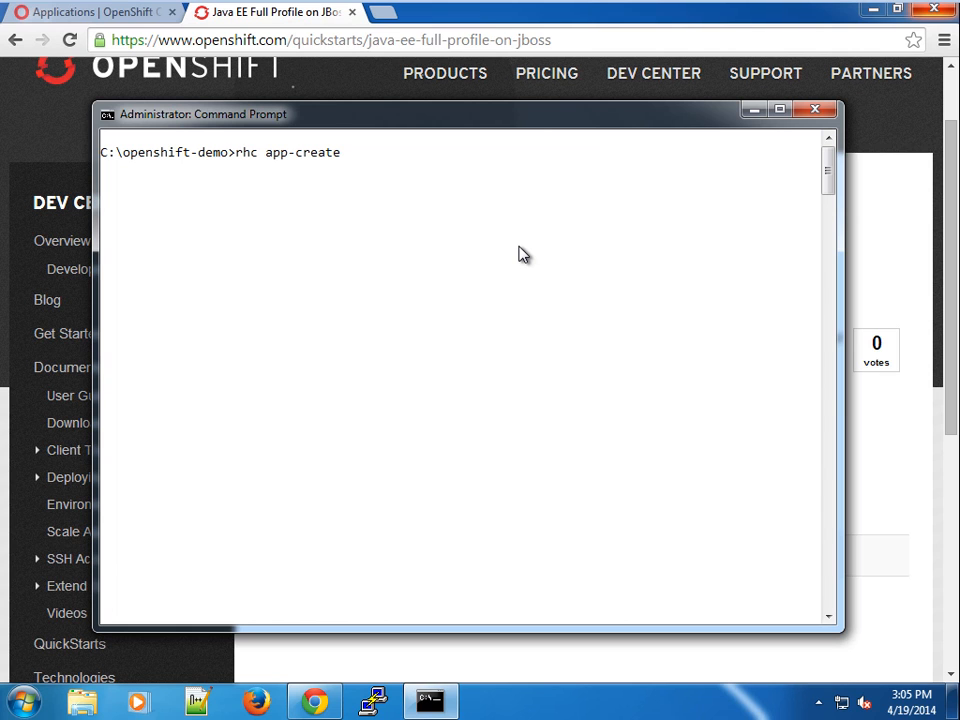
text(ki)
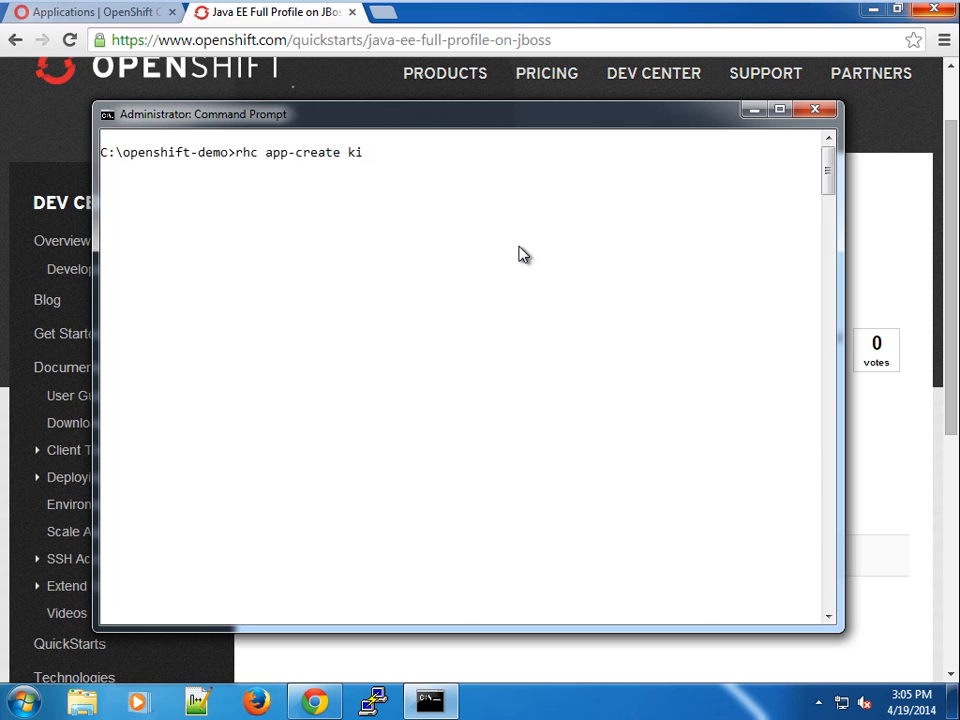
text(tchen)
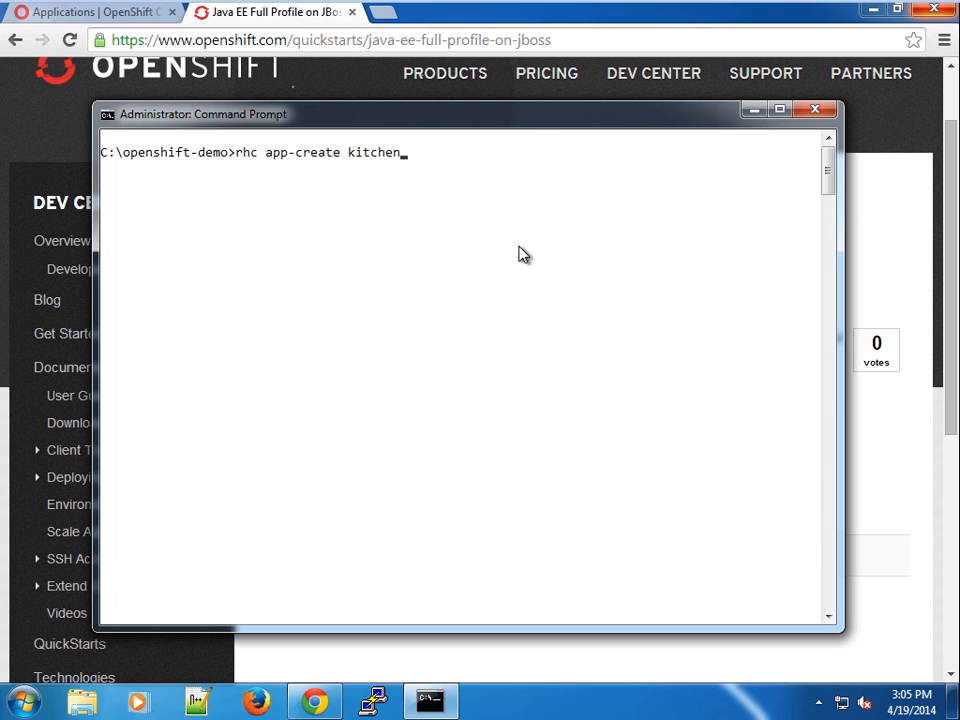
text(sink)
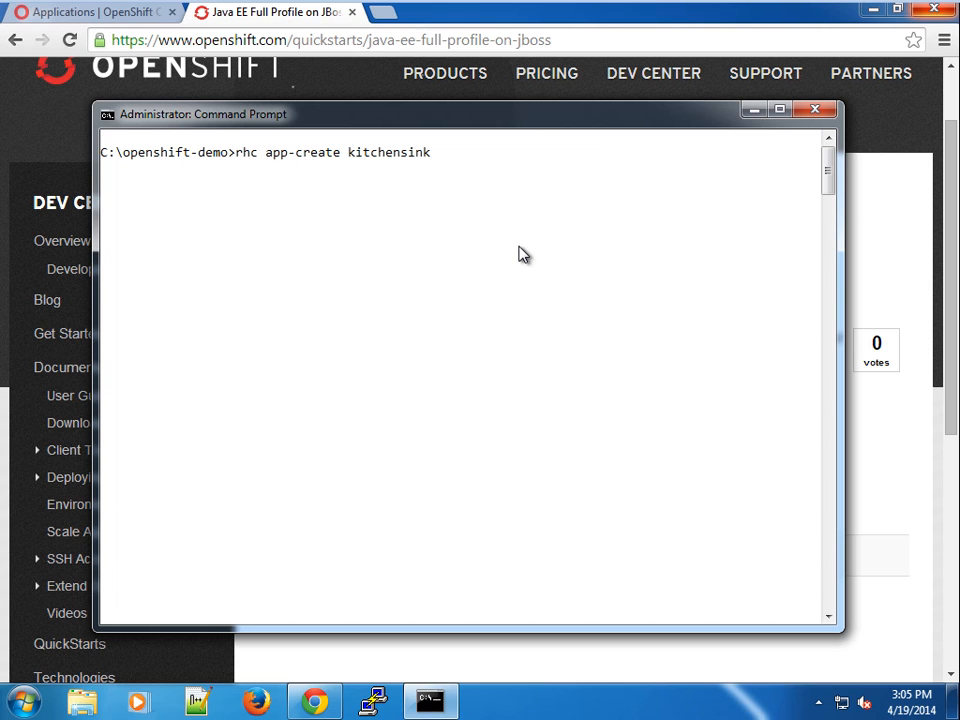
text(-a)
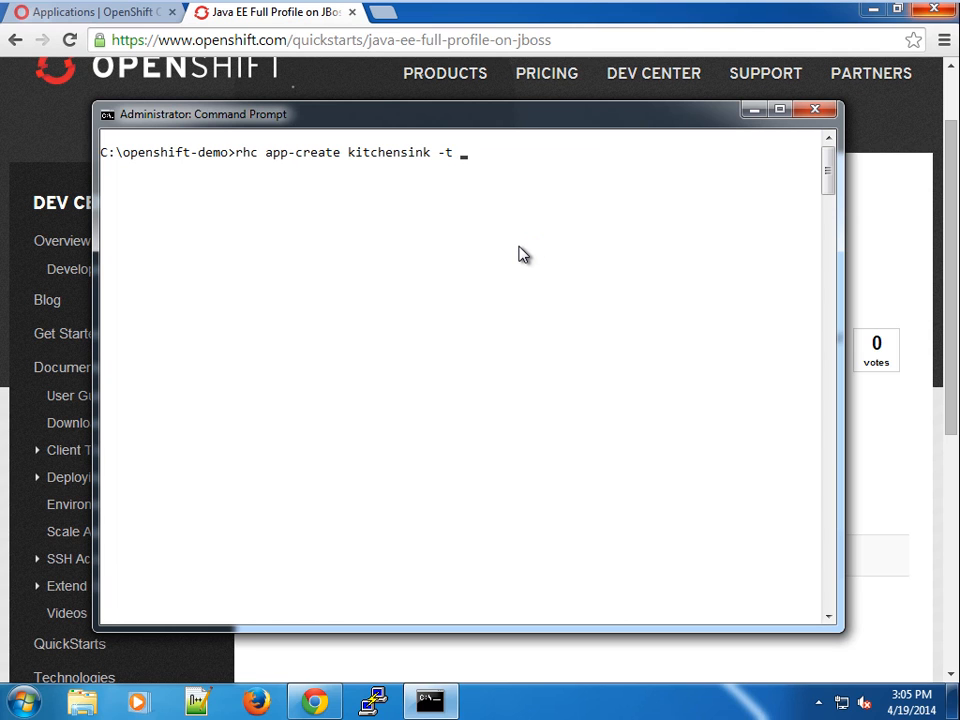
text(jbos)
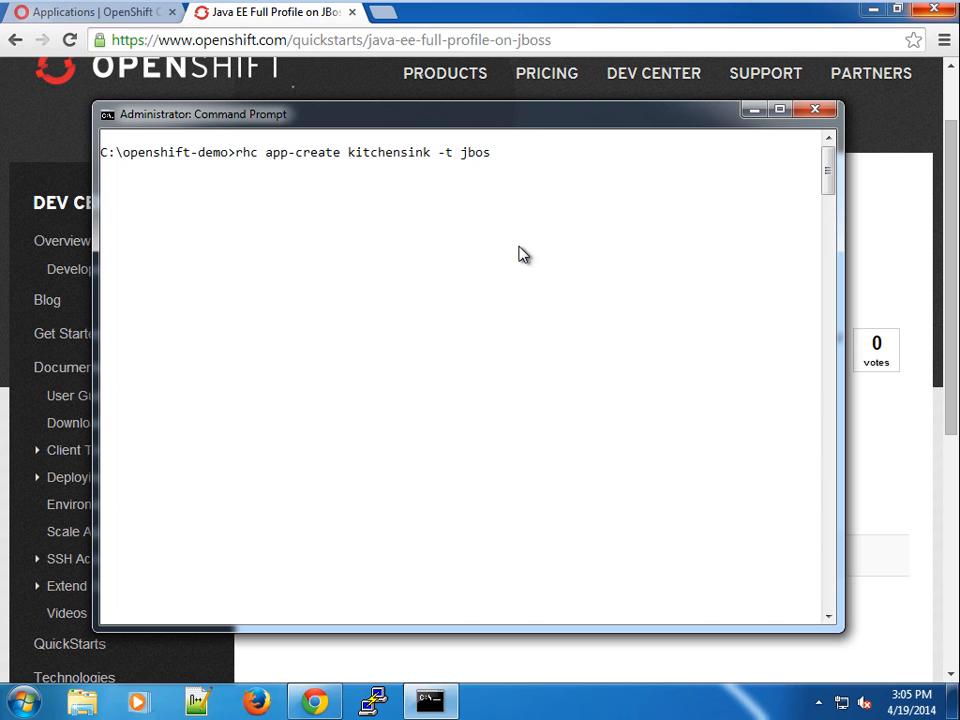
text(sas-7)
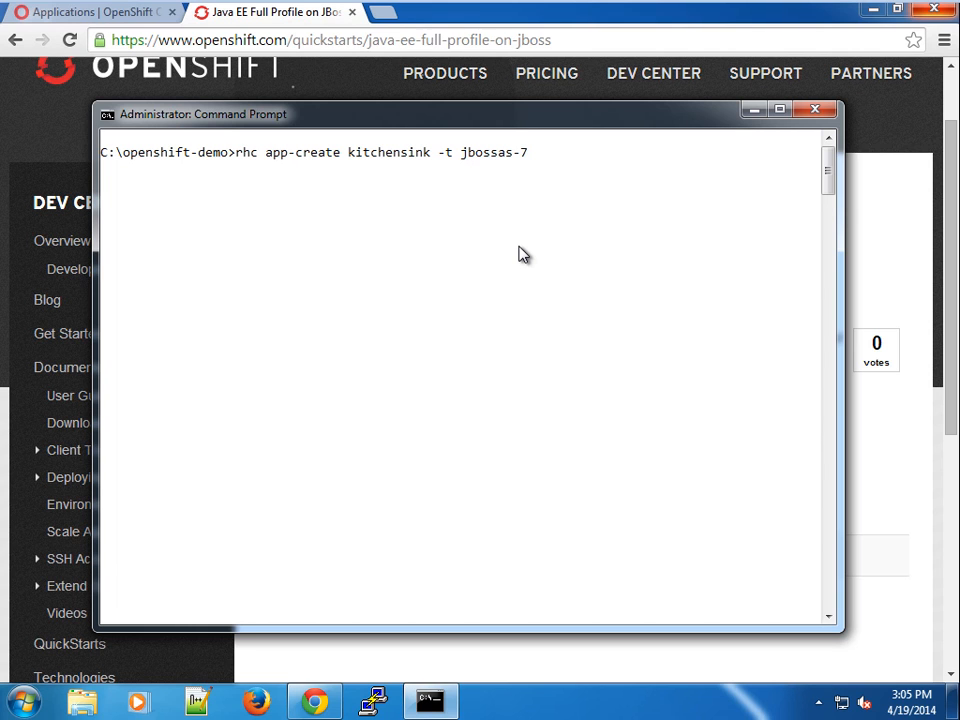
text(-l)
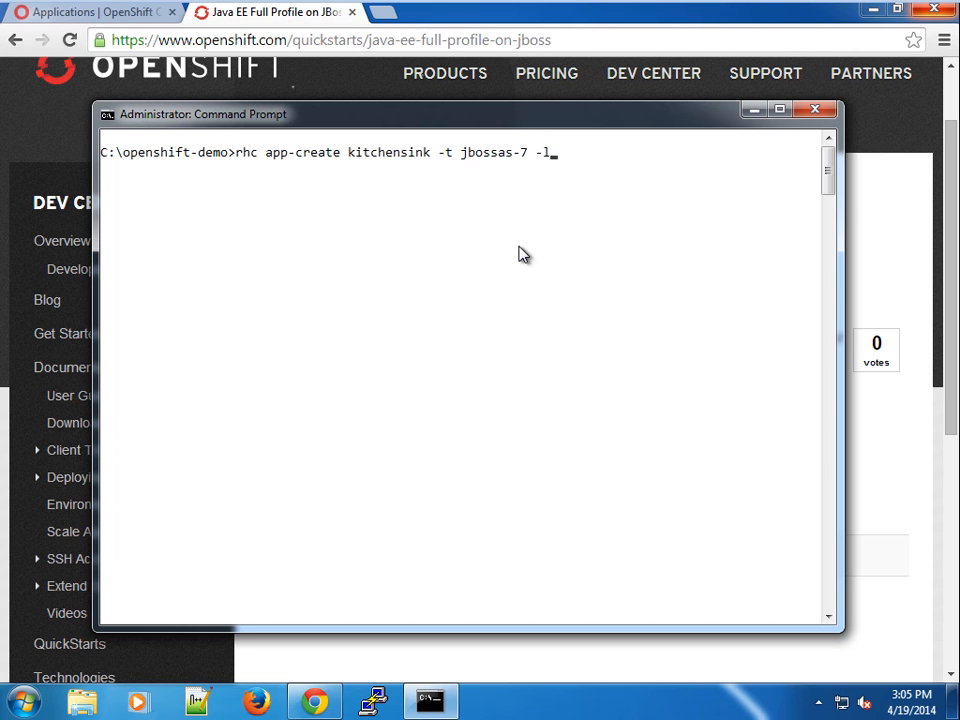
text(g med)
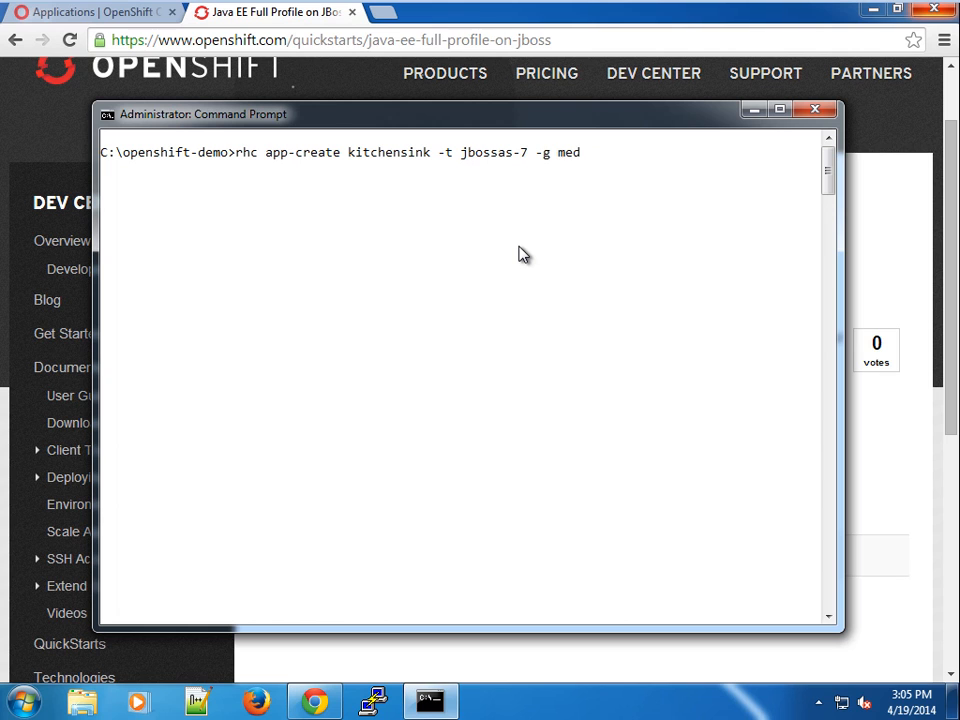
text(ium)
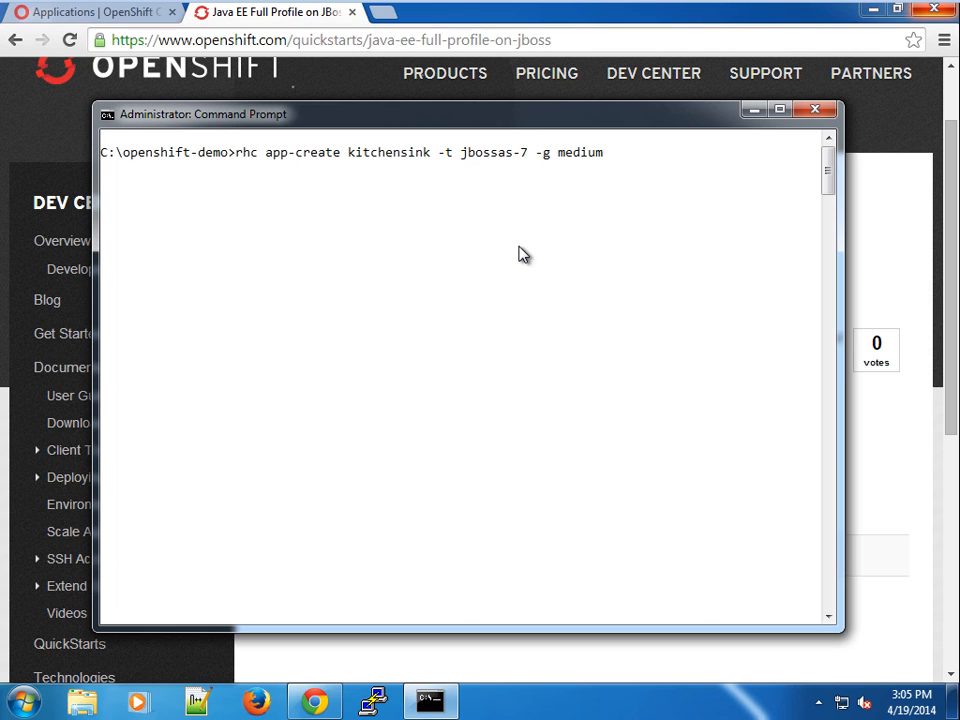
text(-l)
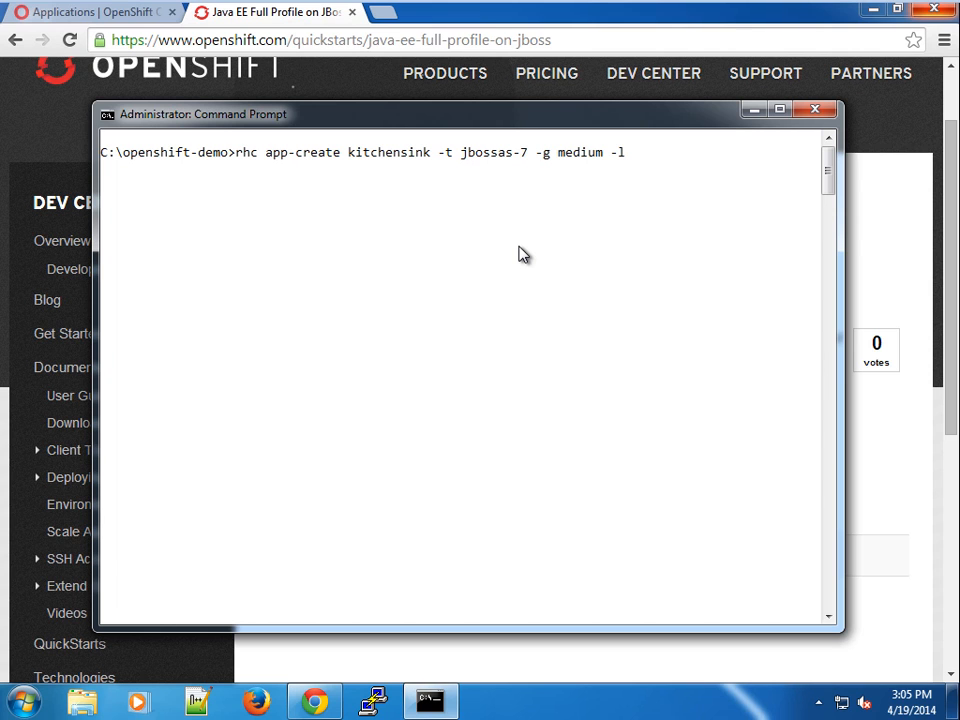
text(openshift)
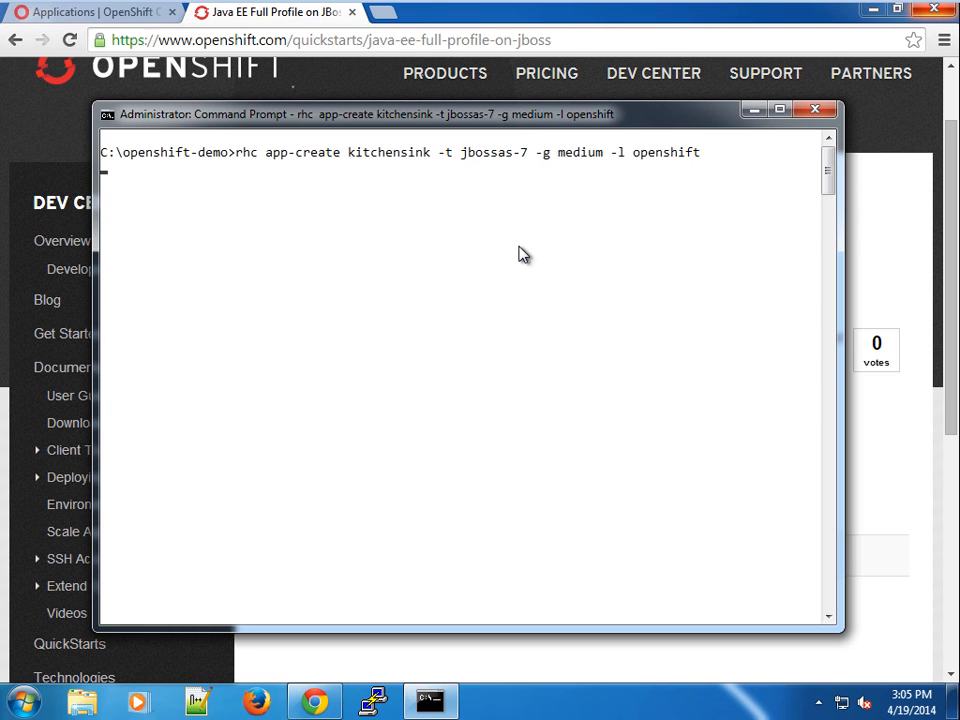
Run the app-create command and let kitchensink be created until the SSH host trust prompt.
key(enter)
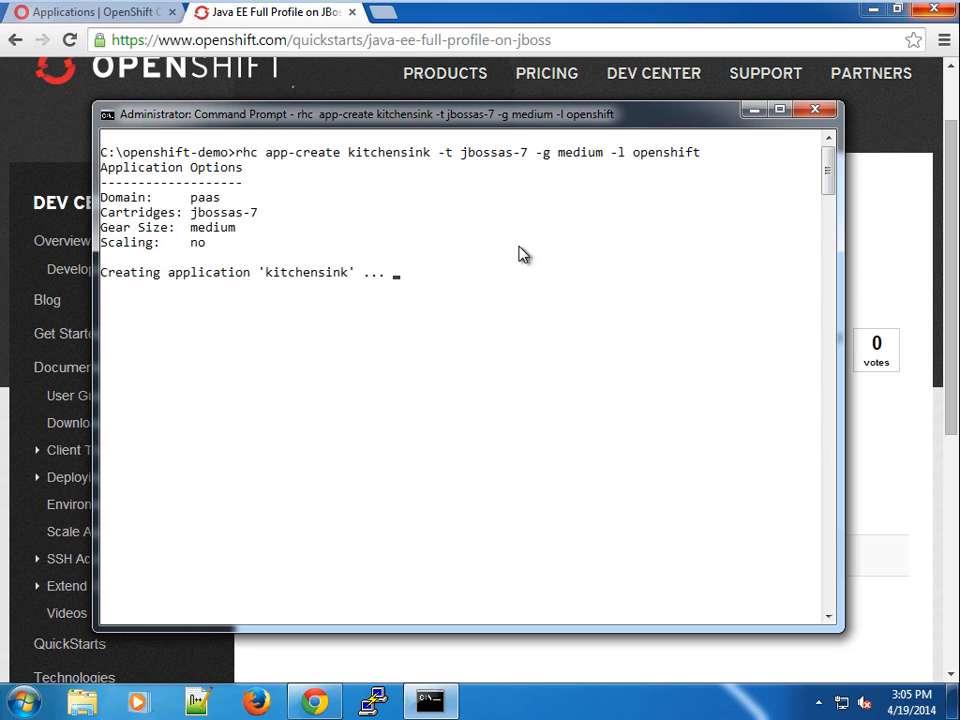
mouse_move(195, 222)
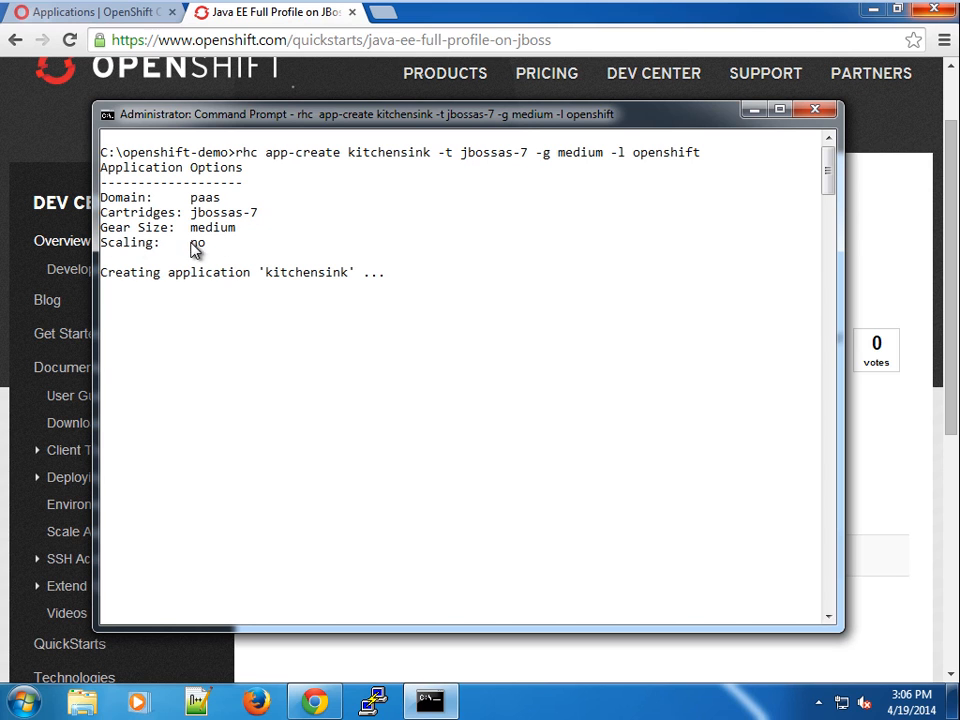
mouse_move(265, 238)
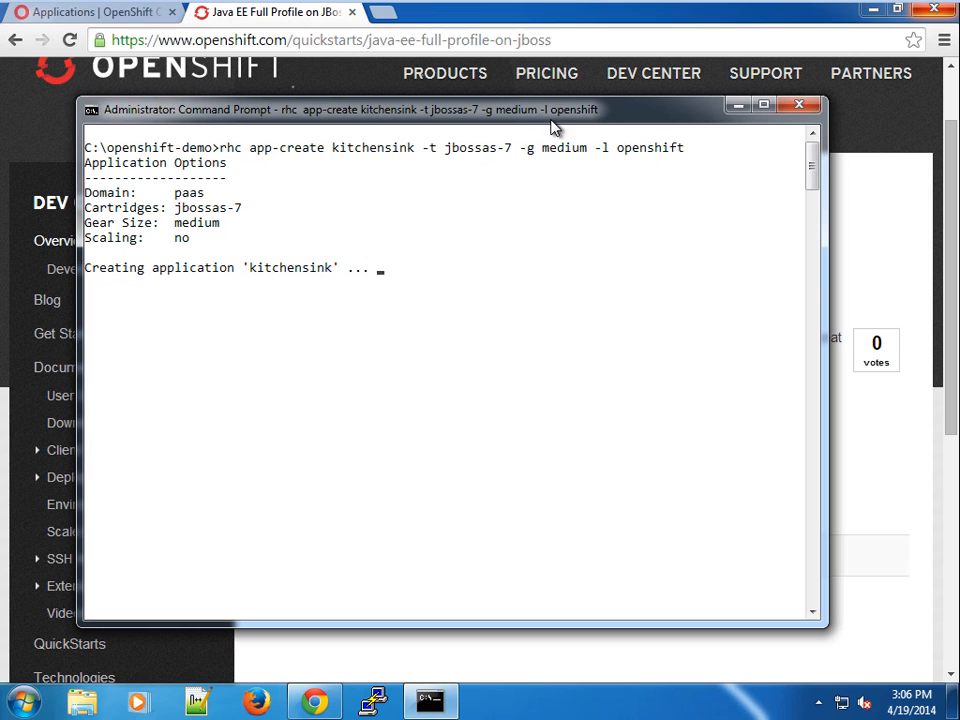
mouse_move(592, 152)
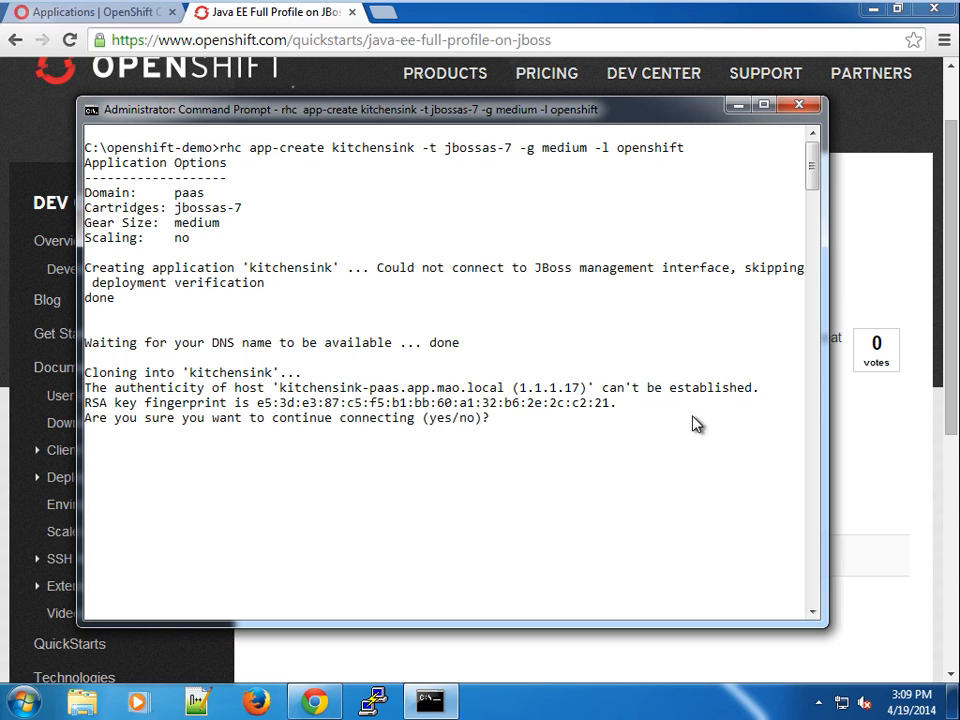
mouse_move(429, 272)
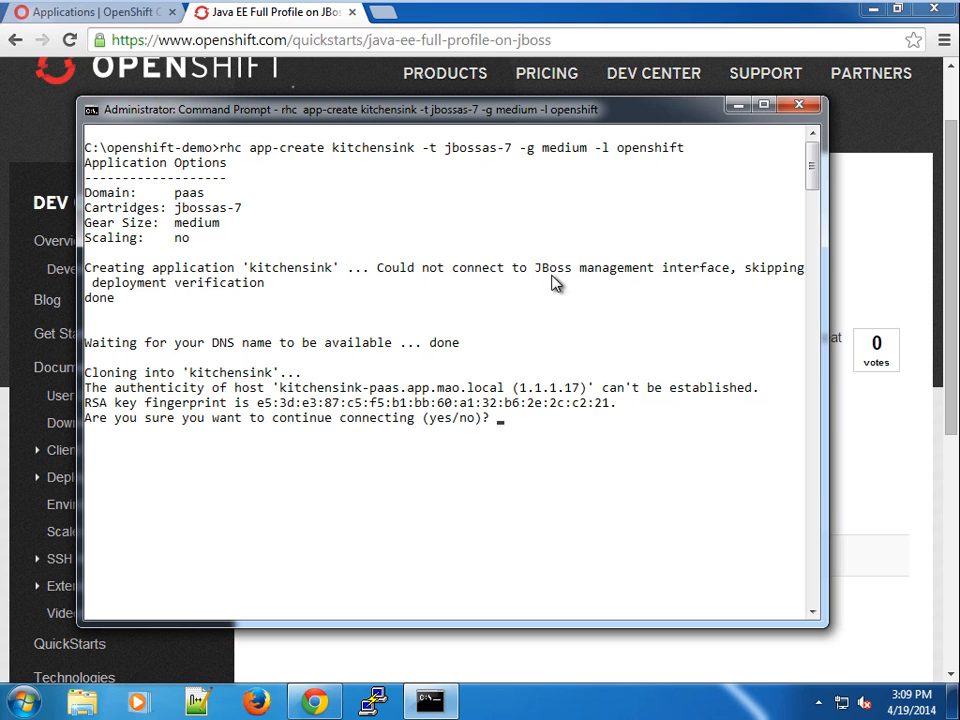
mouse_move(304, 394)
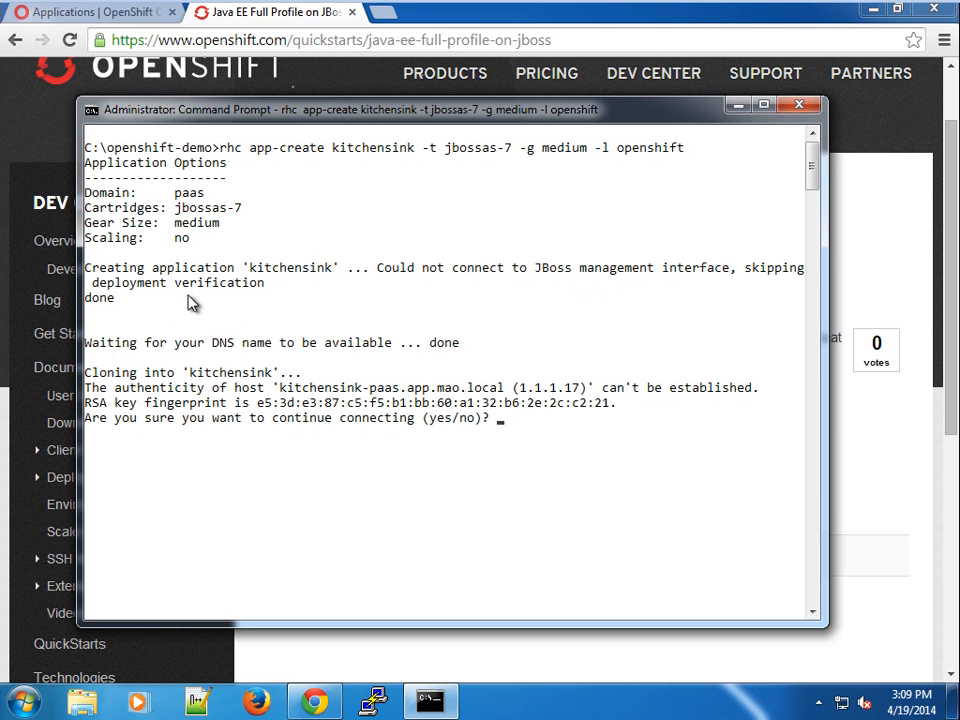
mouse_move(230, 388)
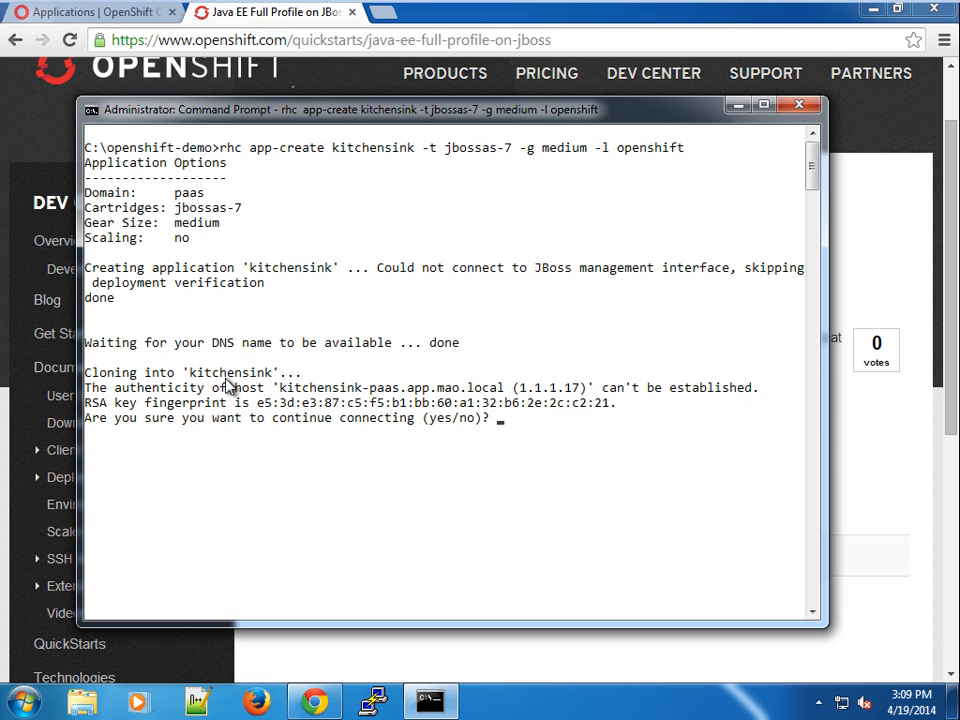
text(yes)
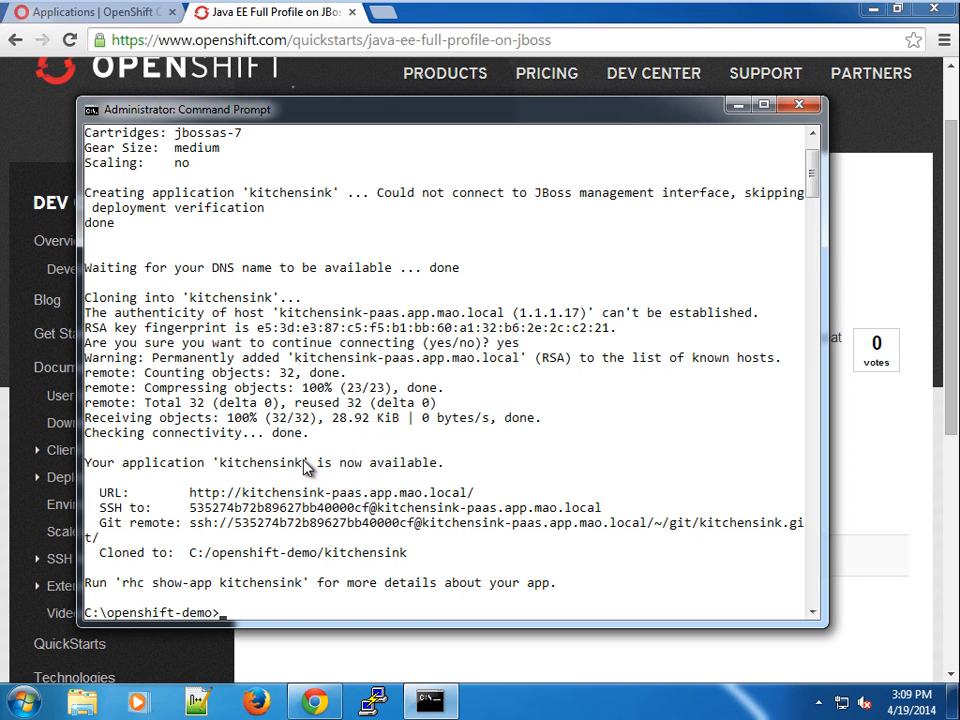
mouse_move(195, 504)
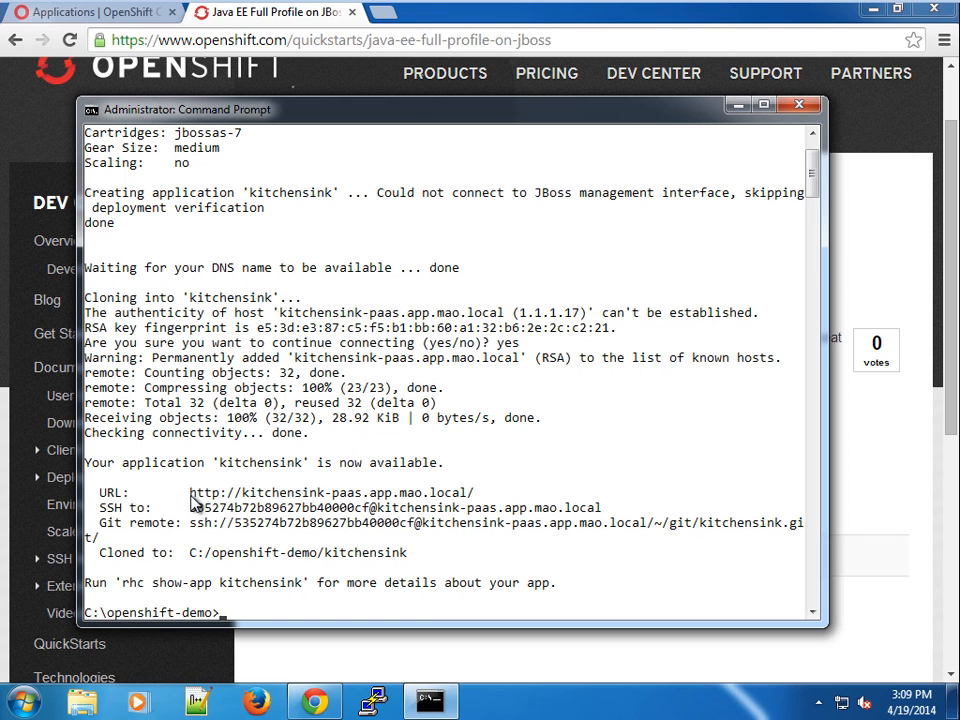
mouse_move(330, 505)
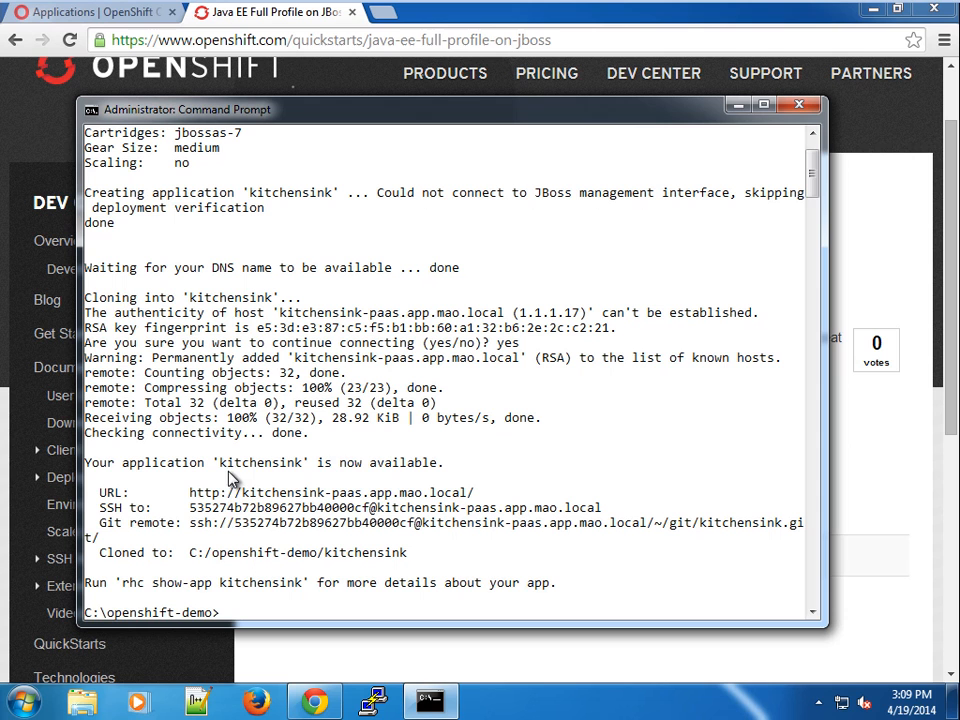
mouse_move(863, 467)
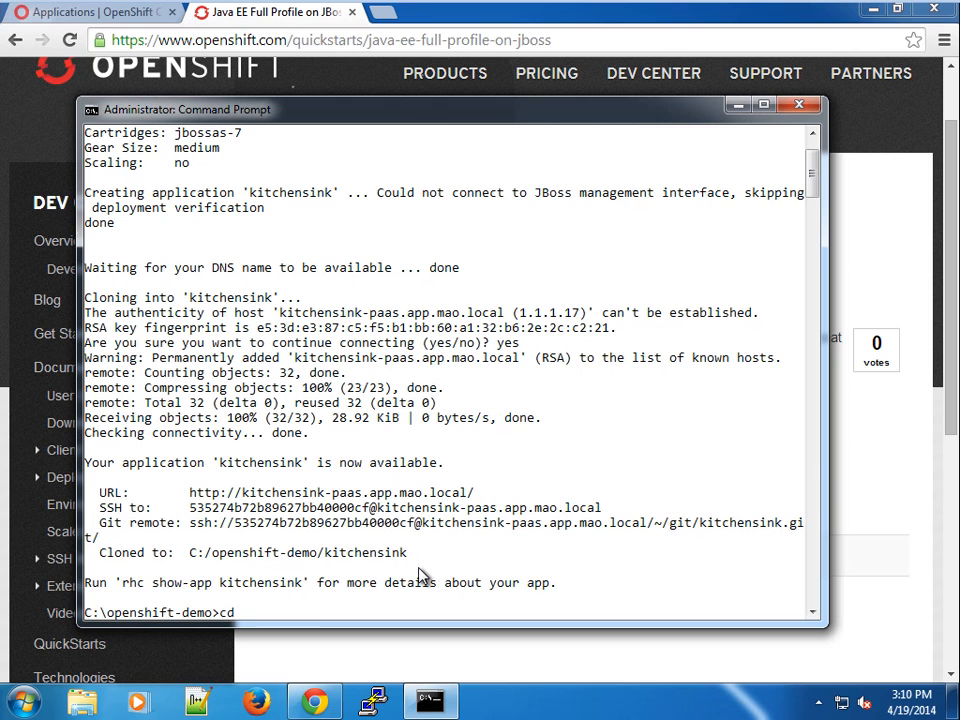
Enter the kitchensink repo and add the openshift remote pointing at GitHub's kitchensink-example.
text(cd kitchensink)
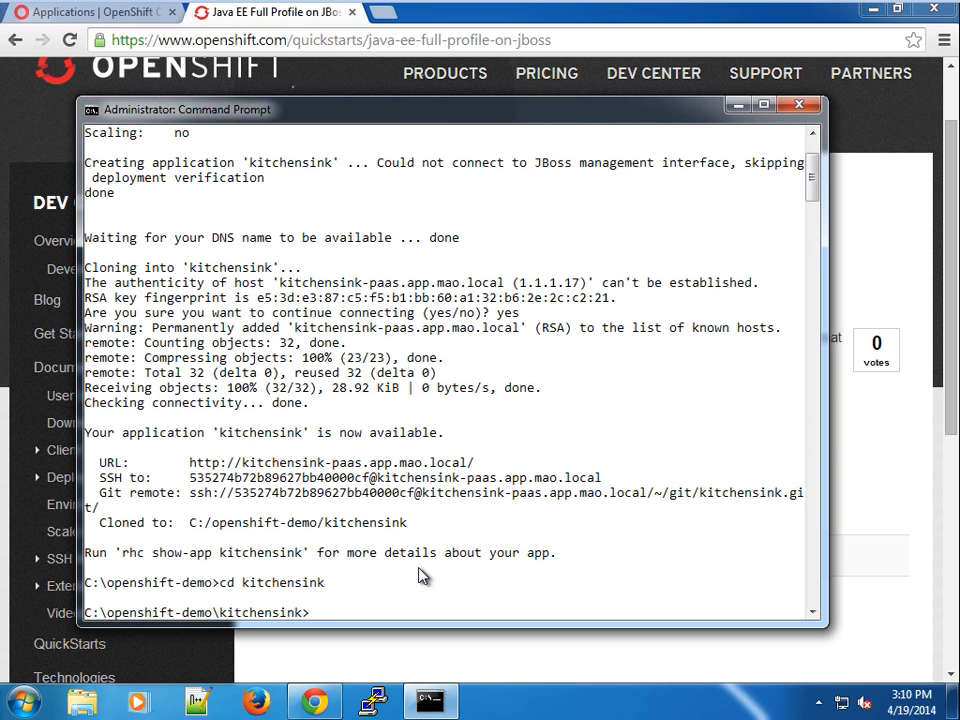
text(git remote)
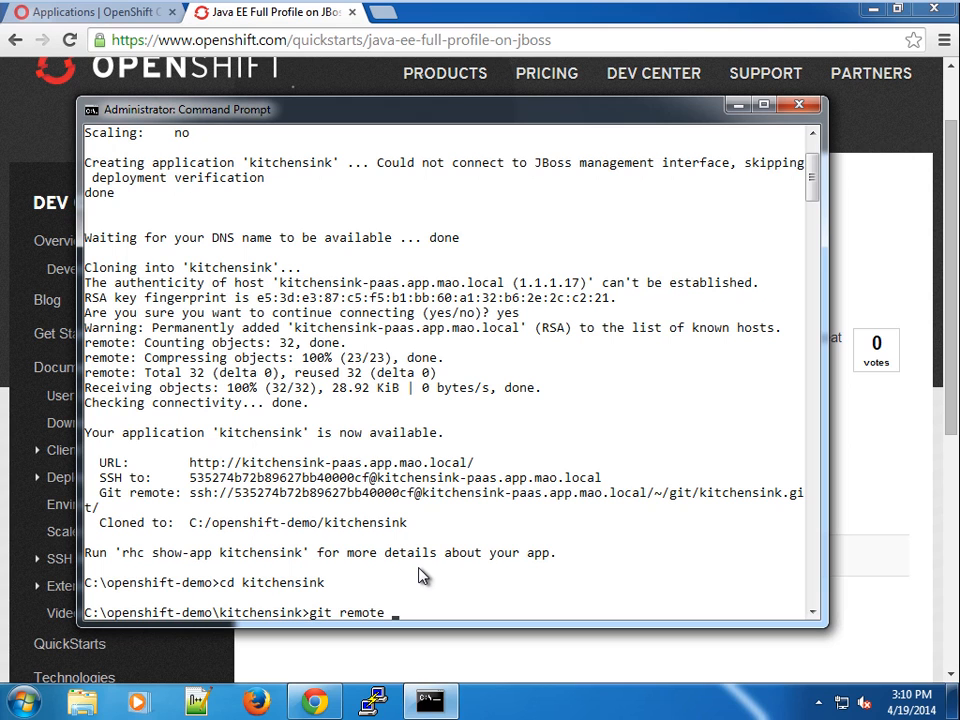
text(add)
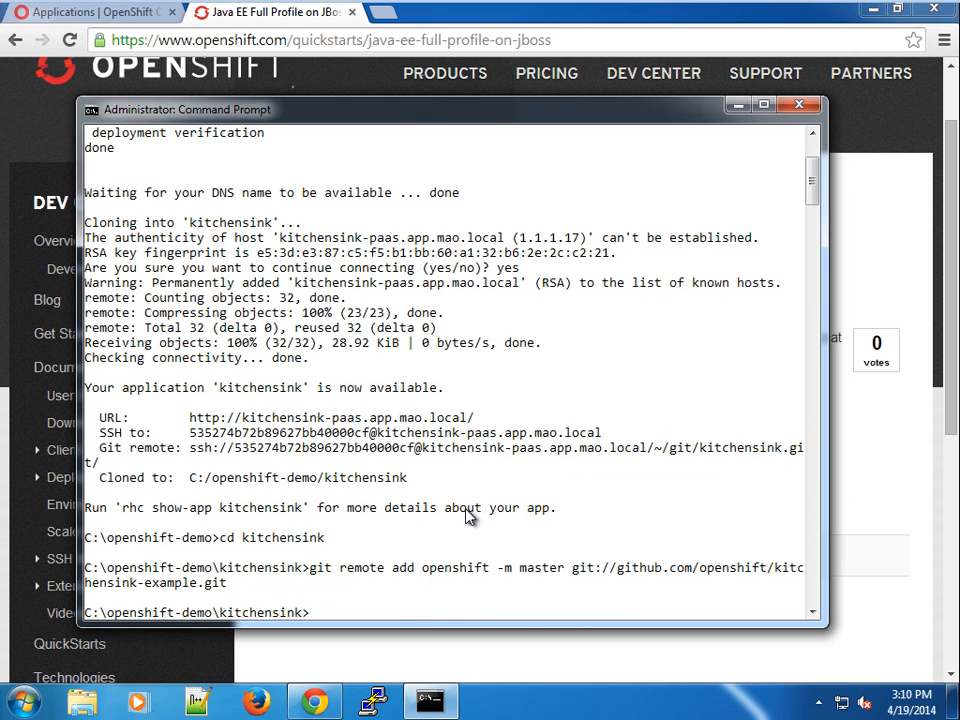
Pull openshift master with the recursive strategy favouring theirs.
text(git)
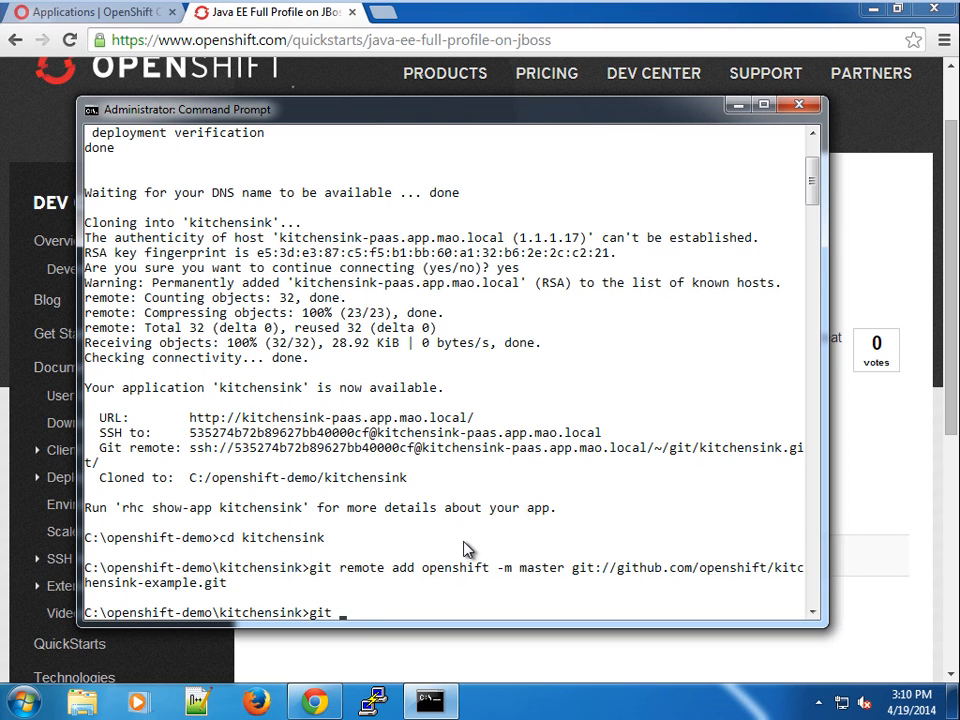
text(pull)
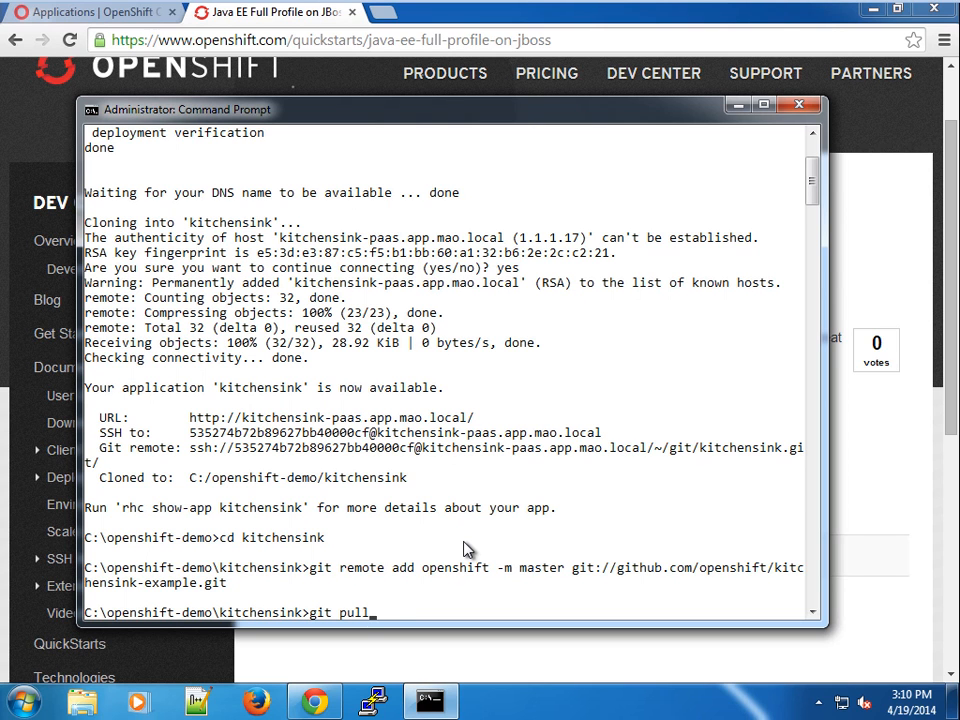
text(-s recursi)
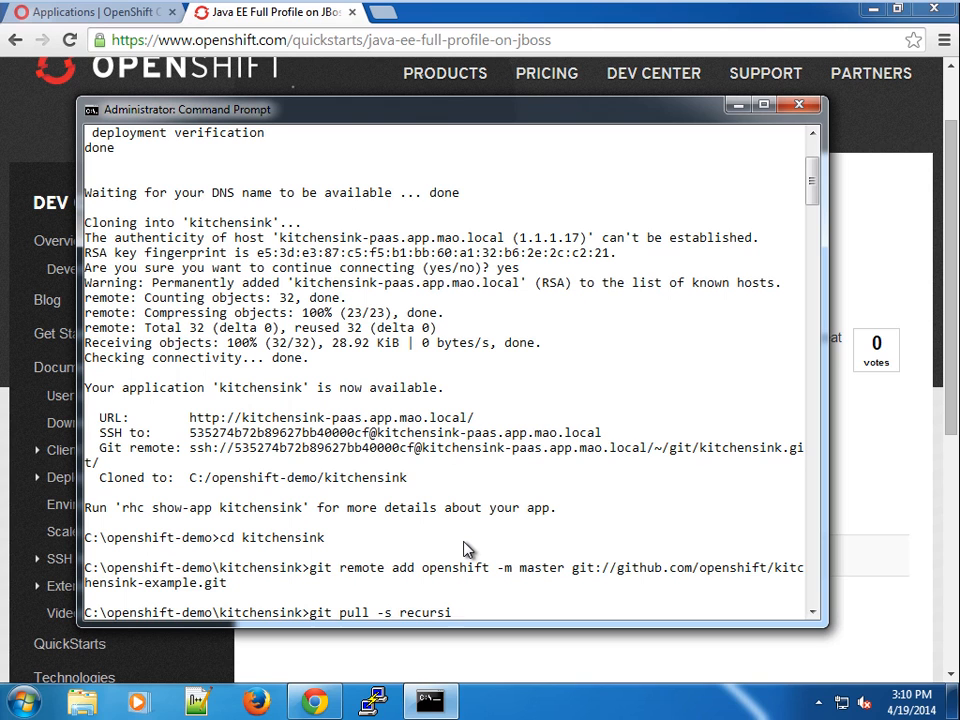
text(ve)
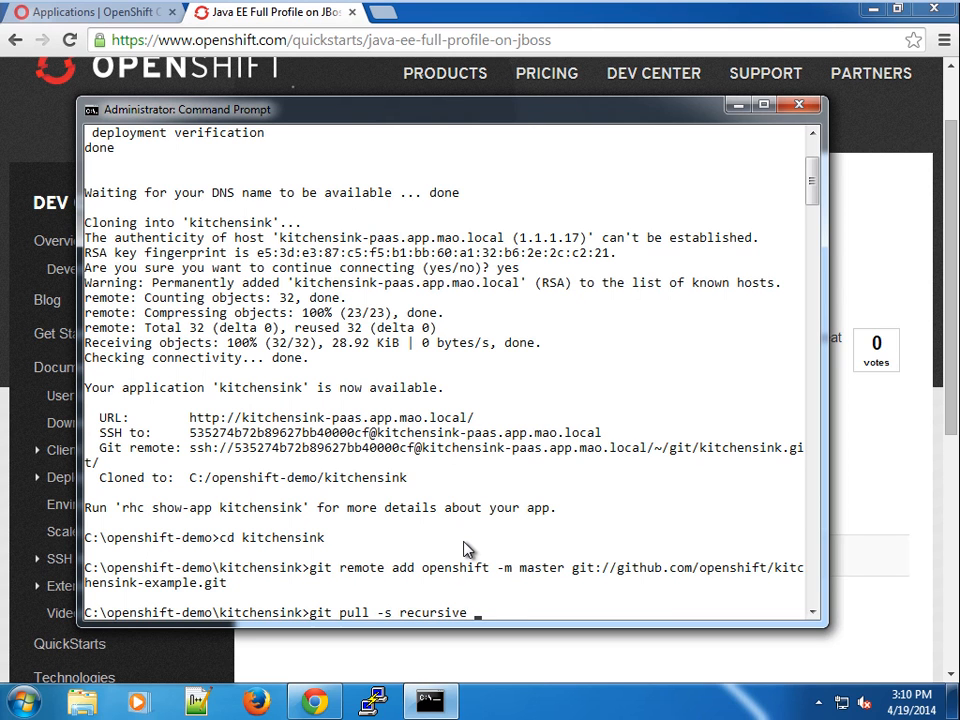
text(-X theri)
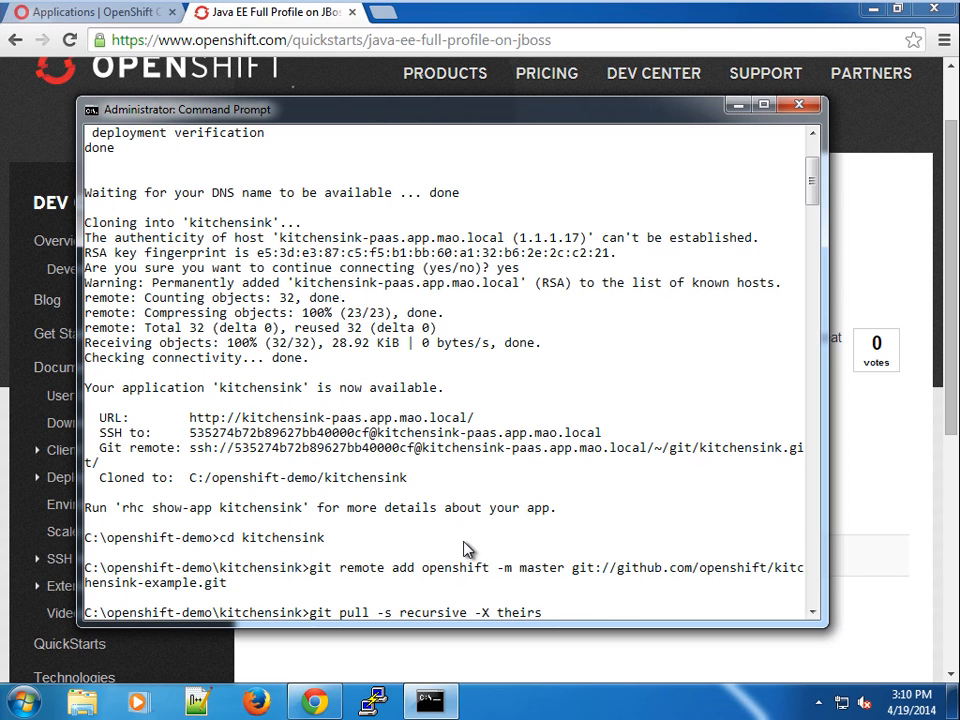
text(openshift master)
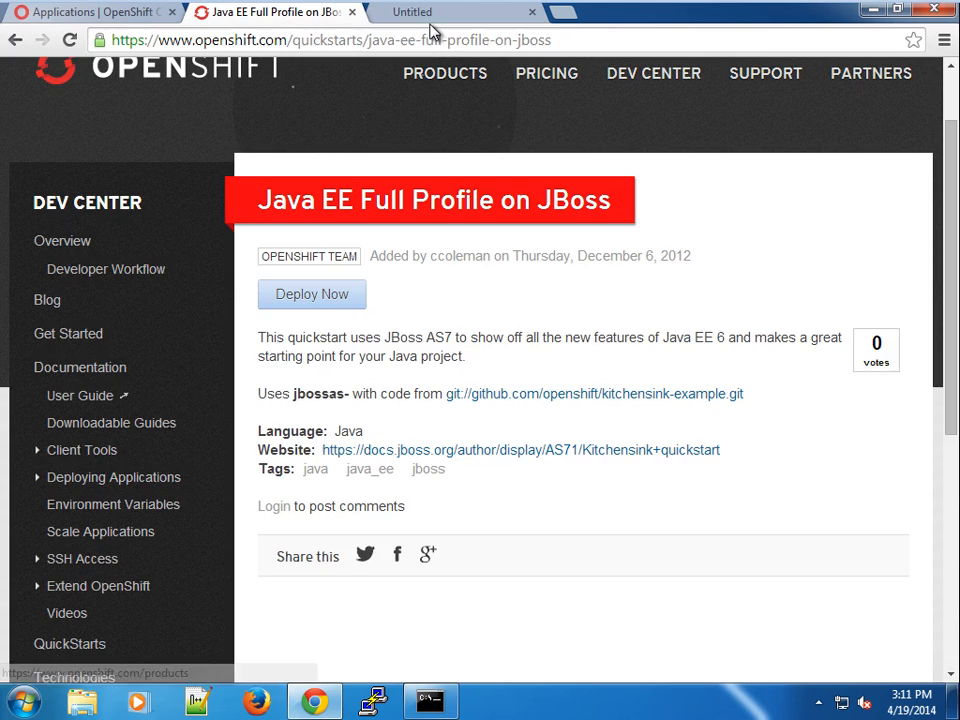
Review the kitchensink-example README on GitHub, then return to the quickstart page.
click(594, 393)
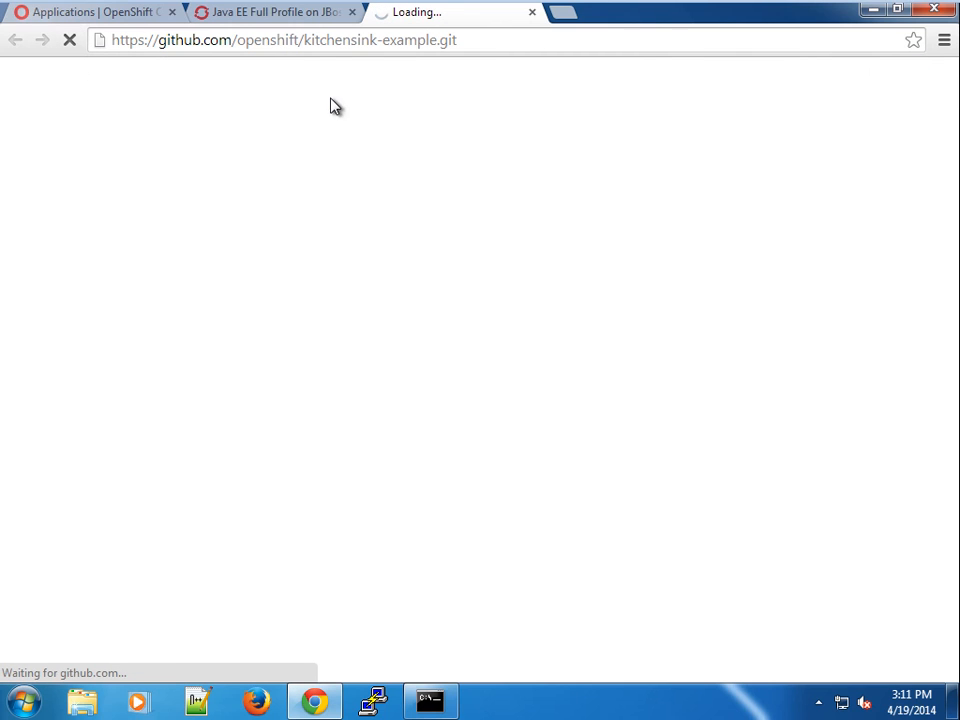
mouse_move(425, 205)
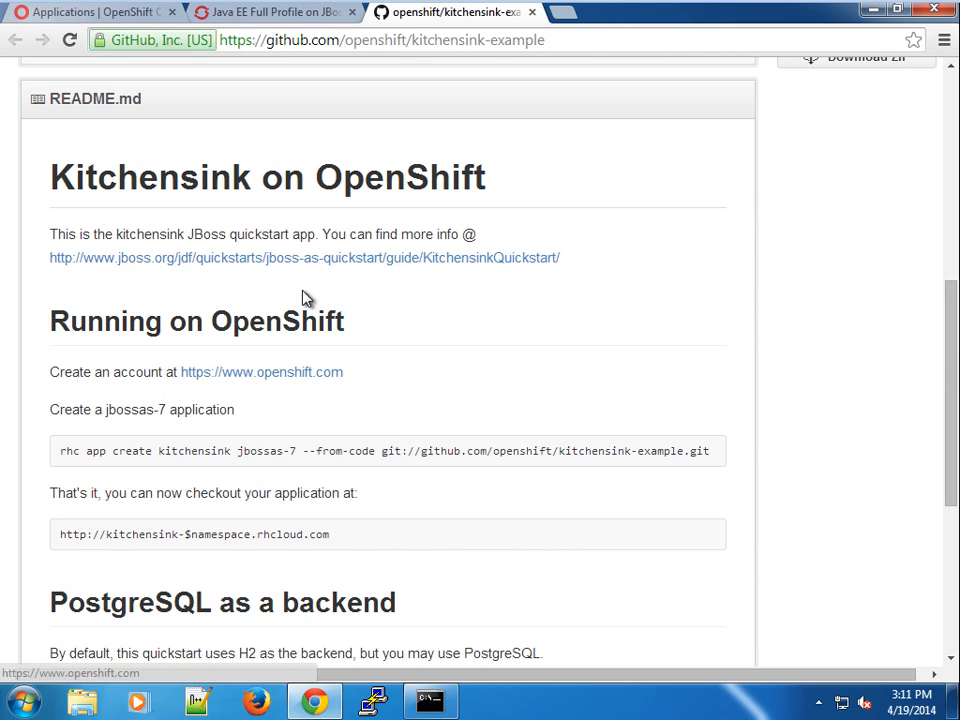
scroll(down, 3)
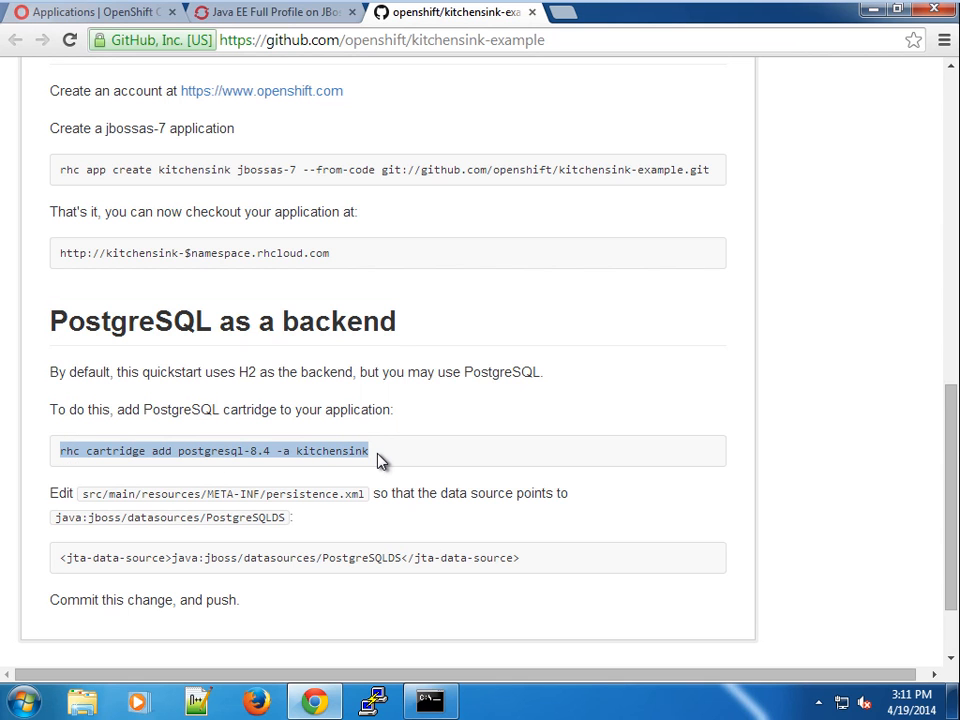
mouse_move(270, 495)
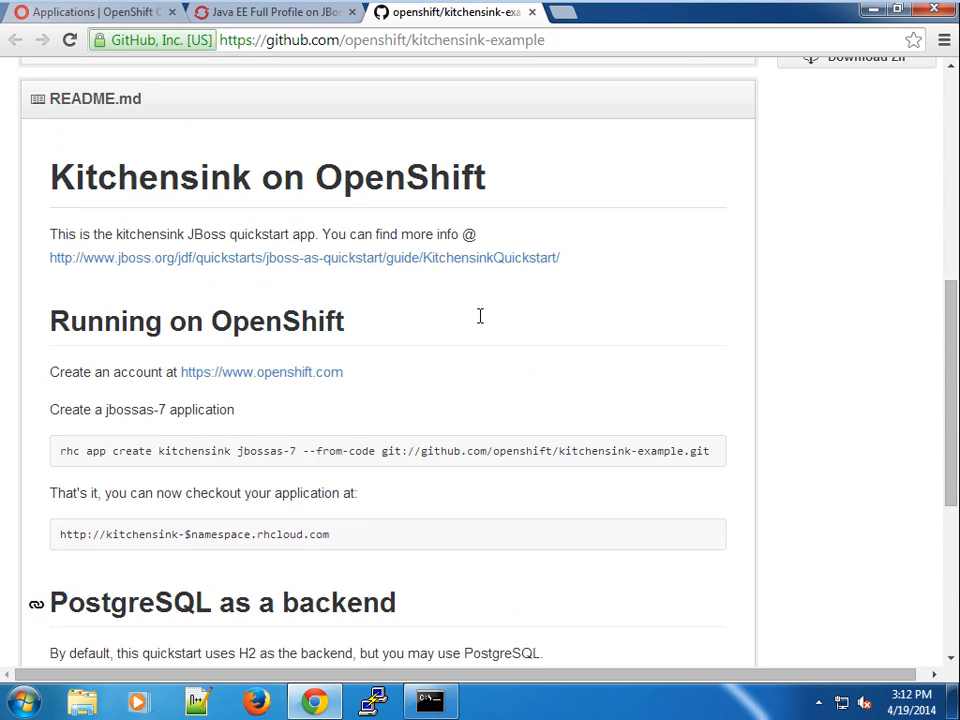
scroll(down, 3)
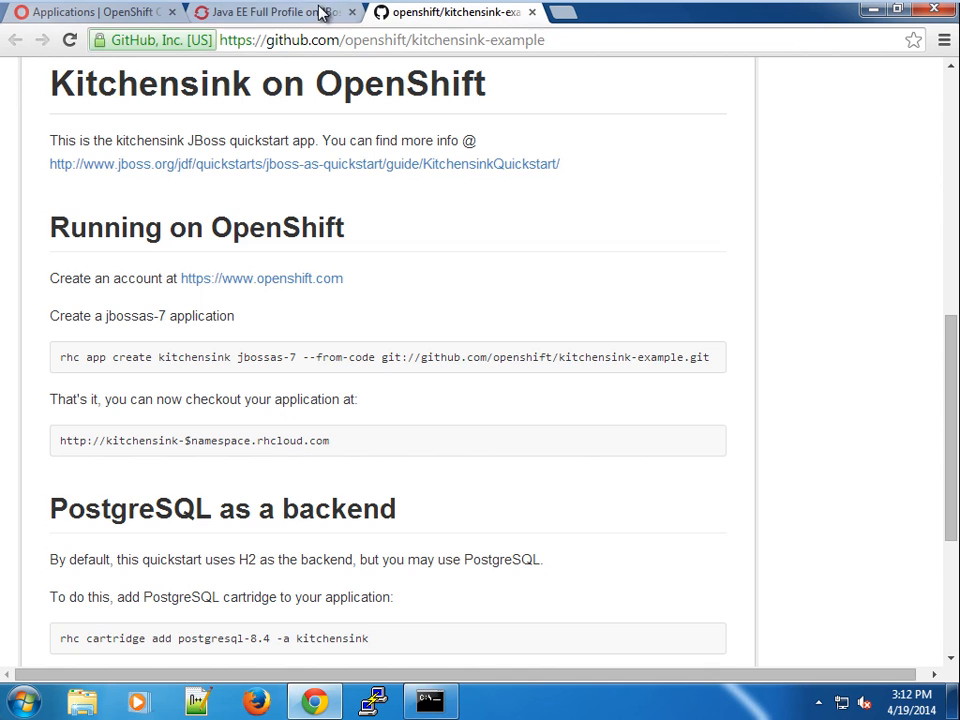
click(270, 12)
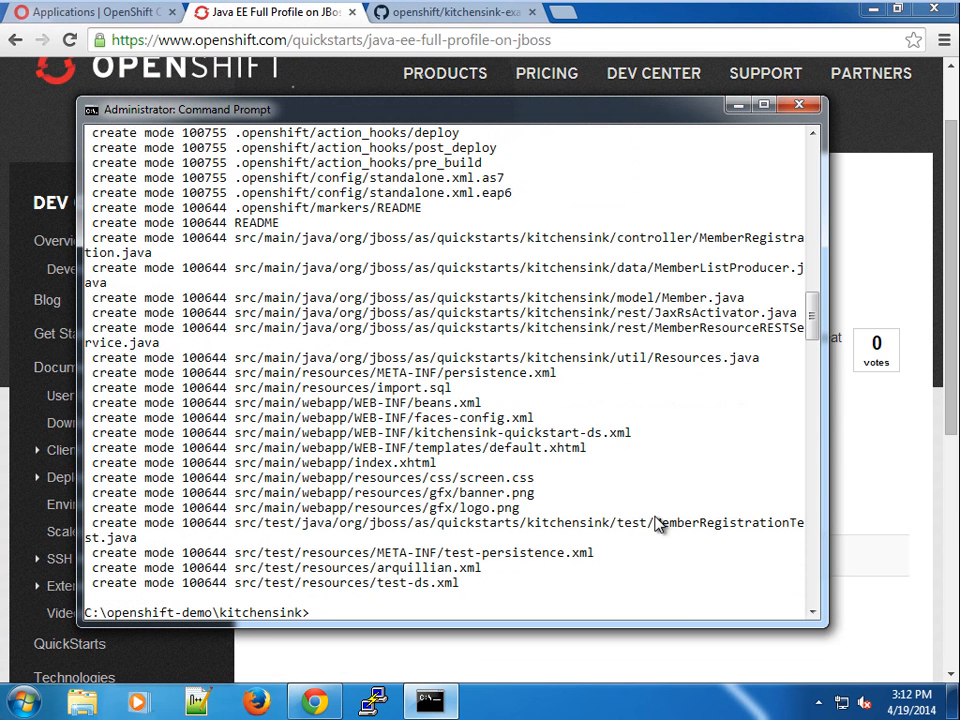
Run git push and wait for the kitchensink build and deployment to complete with status success.
text(git)
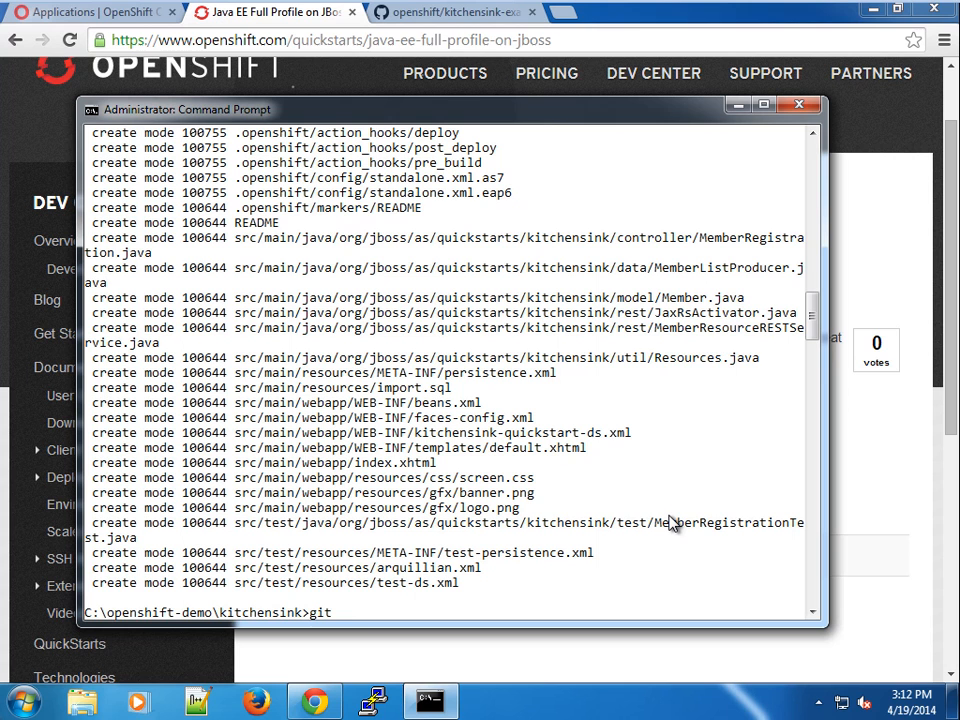
text(git push)
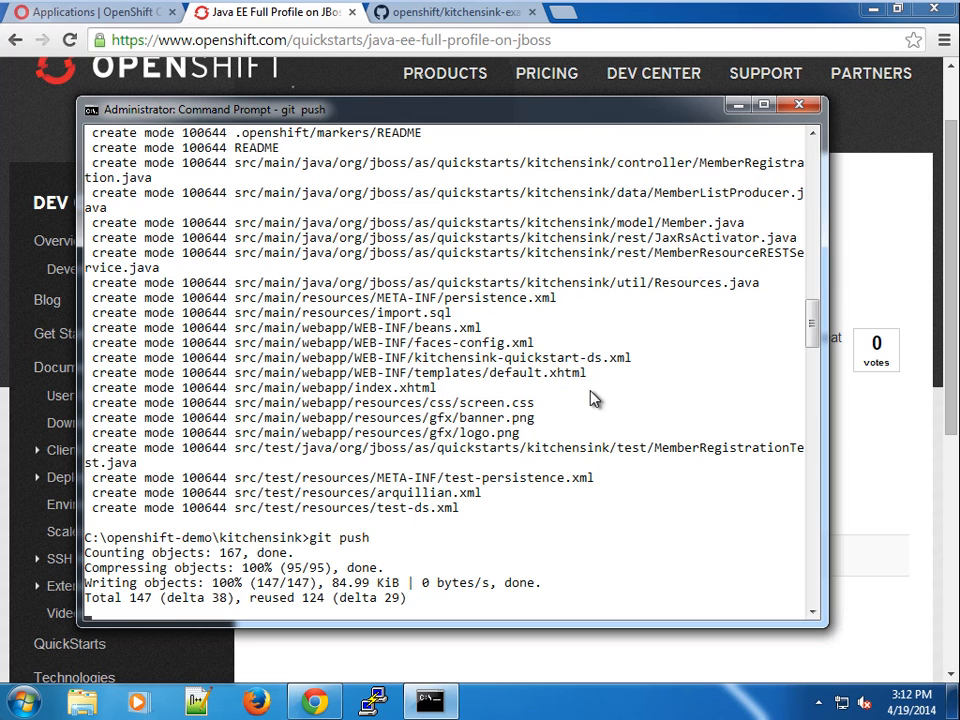
mouse_move(596, 453)
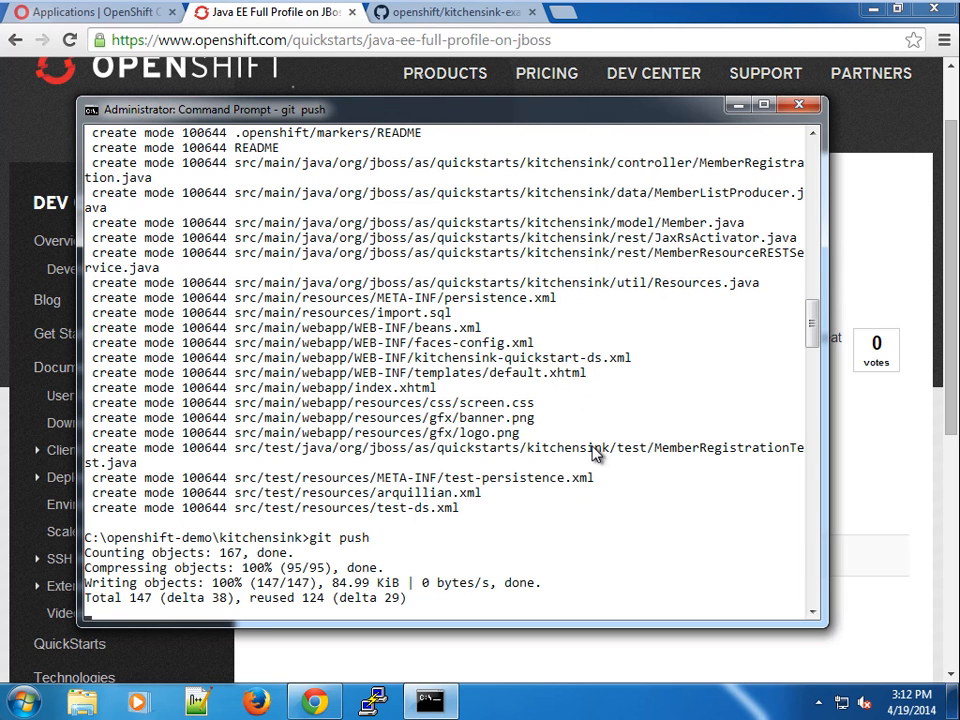
mouse_move(557, 535)
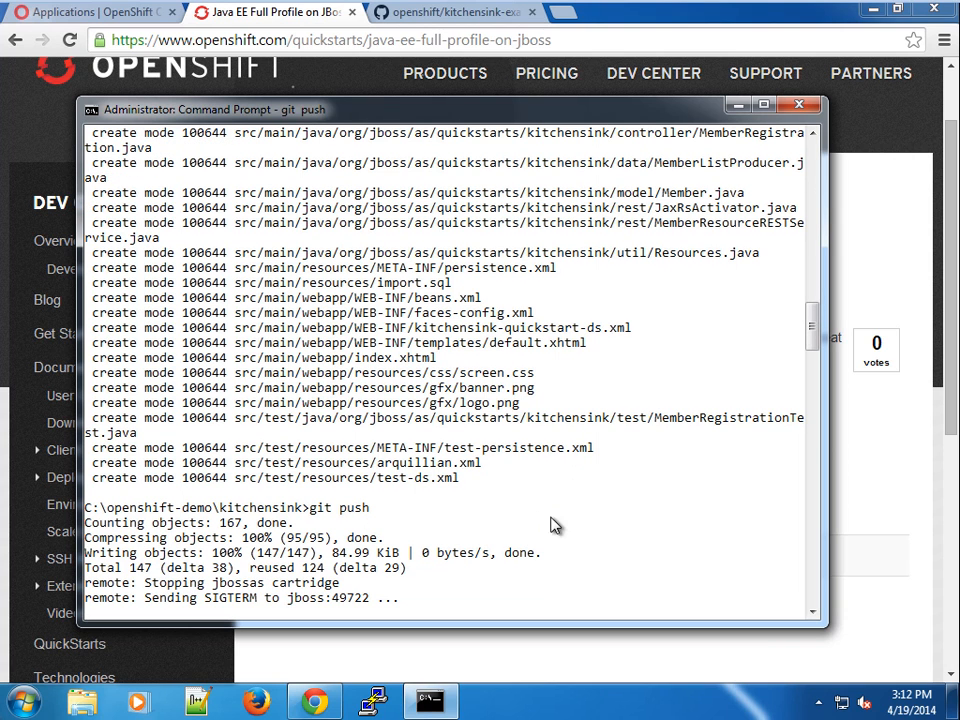
mouse_move(548, 130)
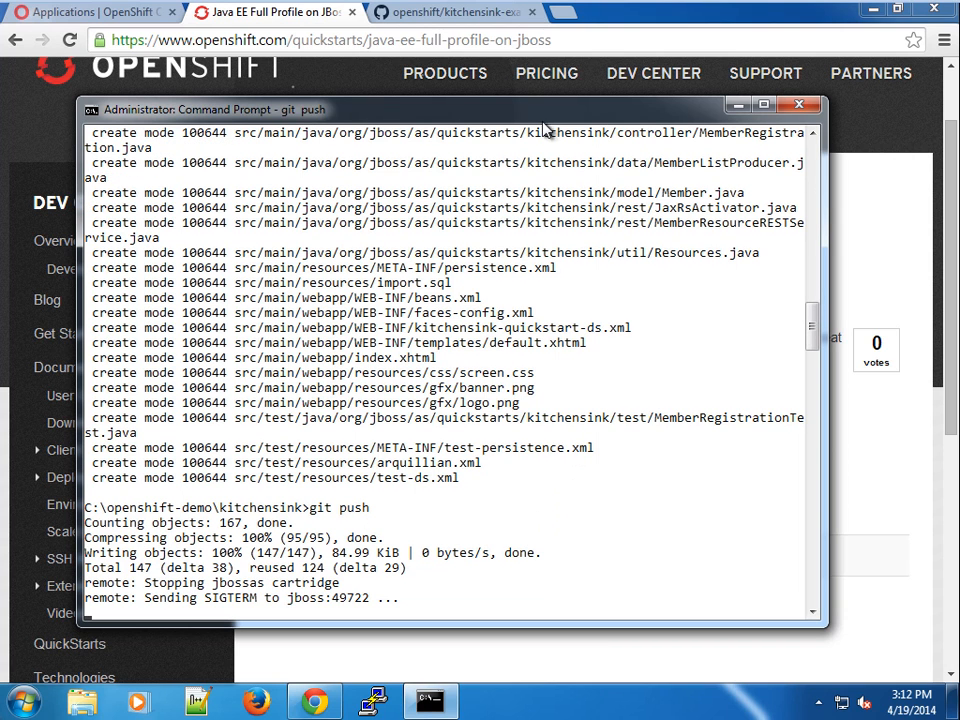
mouse_move(538, 433)
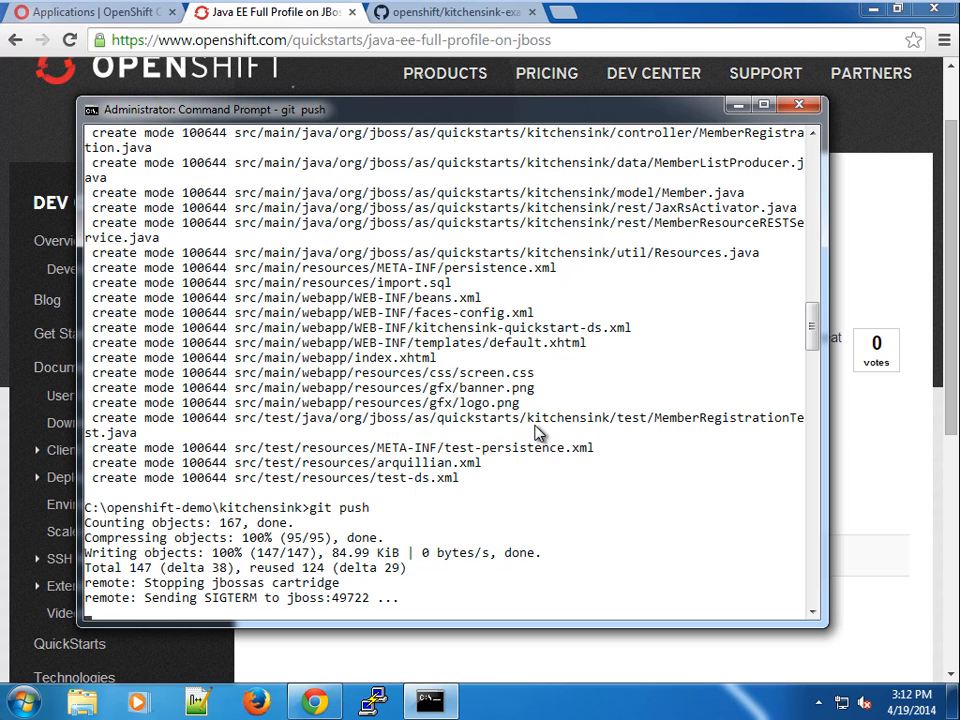
mouse_move(543, 423)
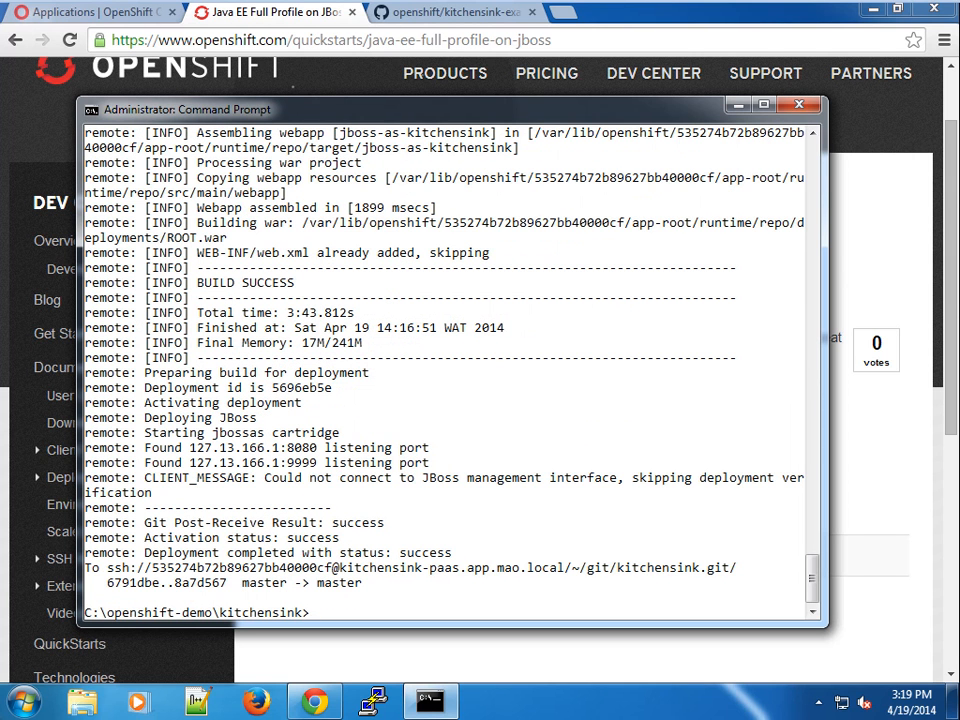
mouse_move(513, 337)
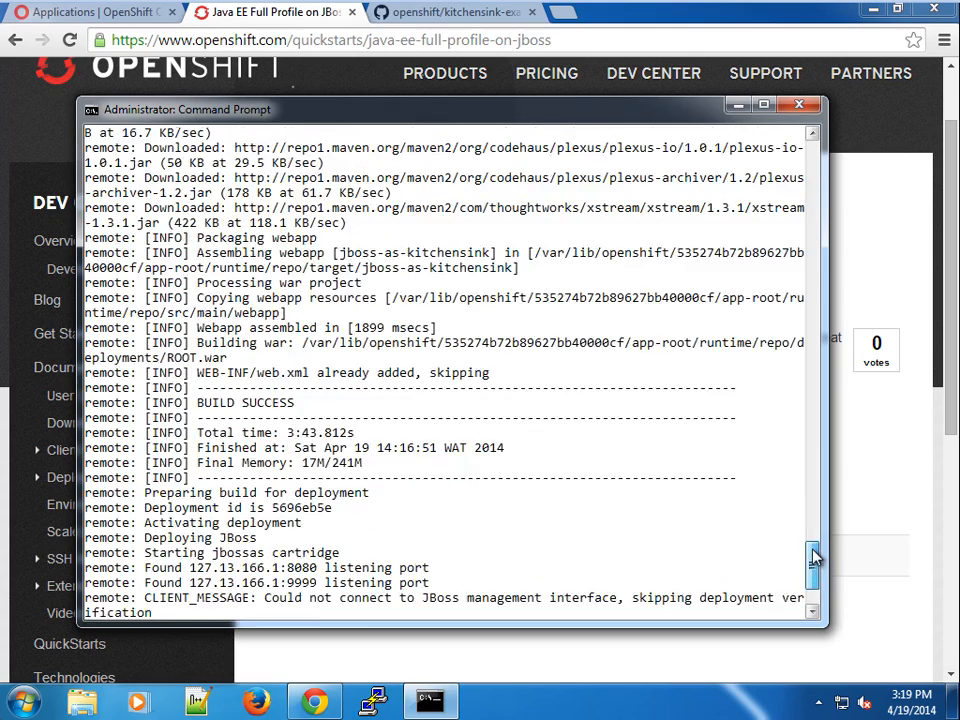
scroll(up, 3)
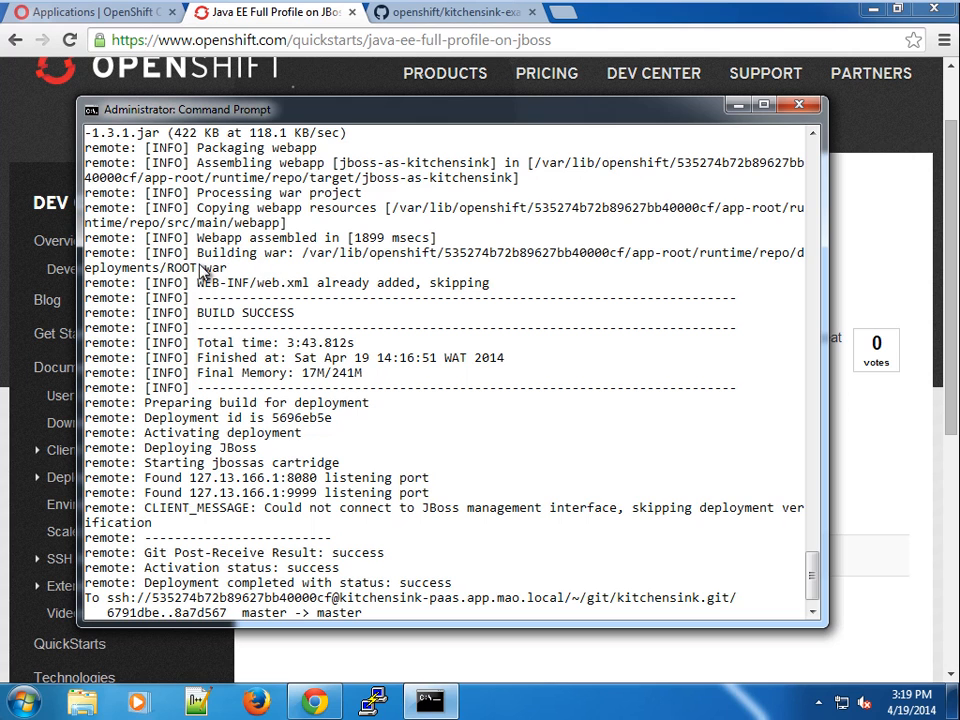
mouse_move(305, 385)
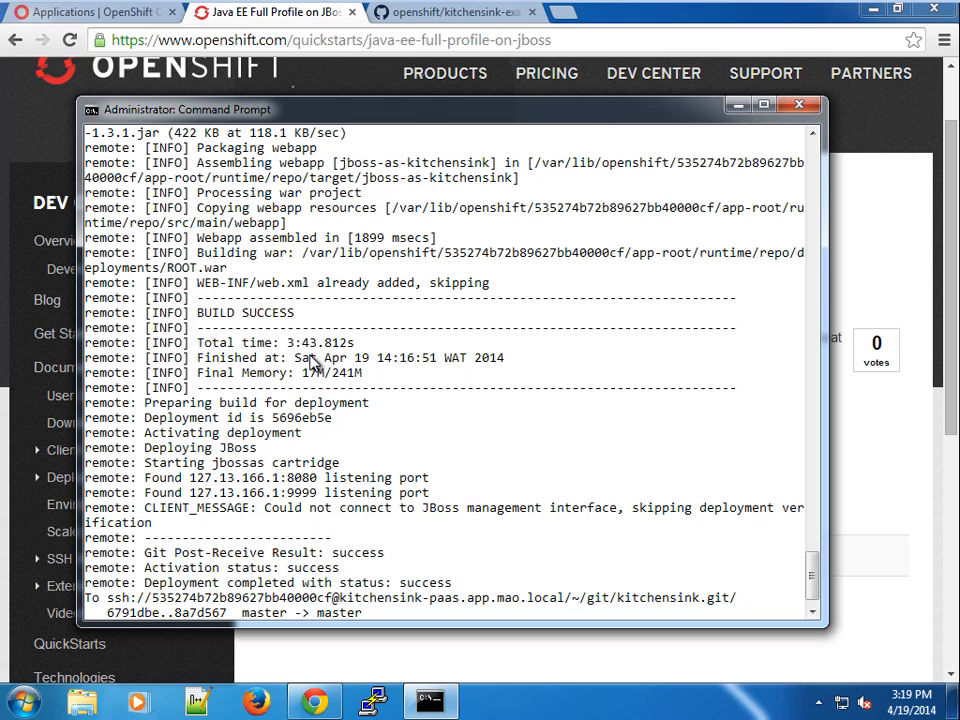
mouse_move(340, 370)
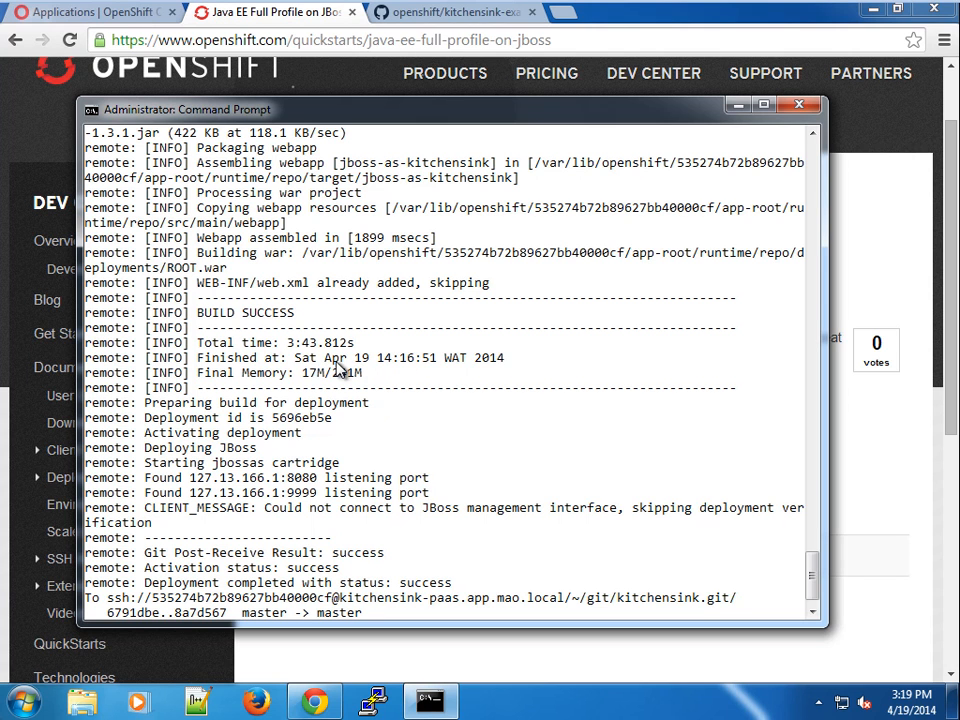
mouse_move(165, 477)
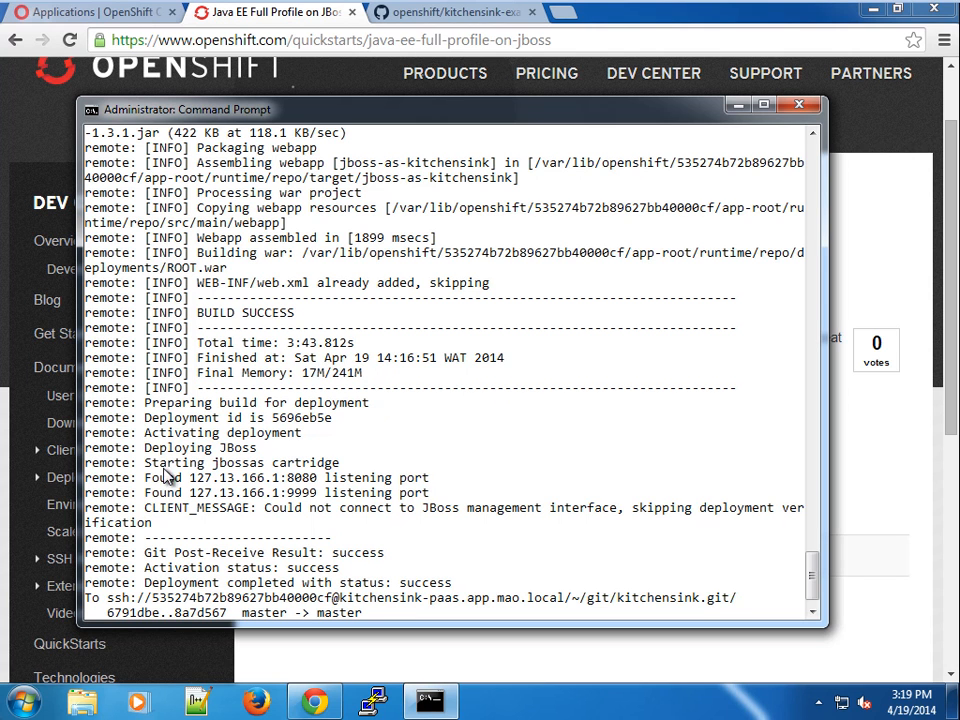
mouse_move(345, 483)
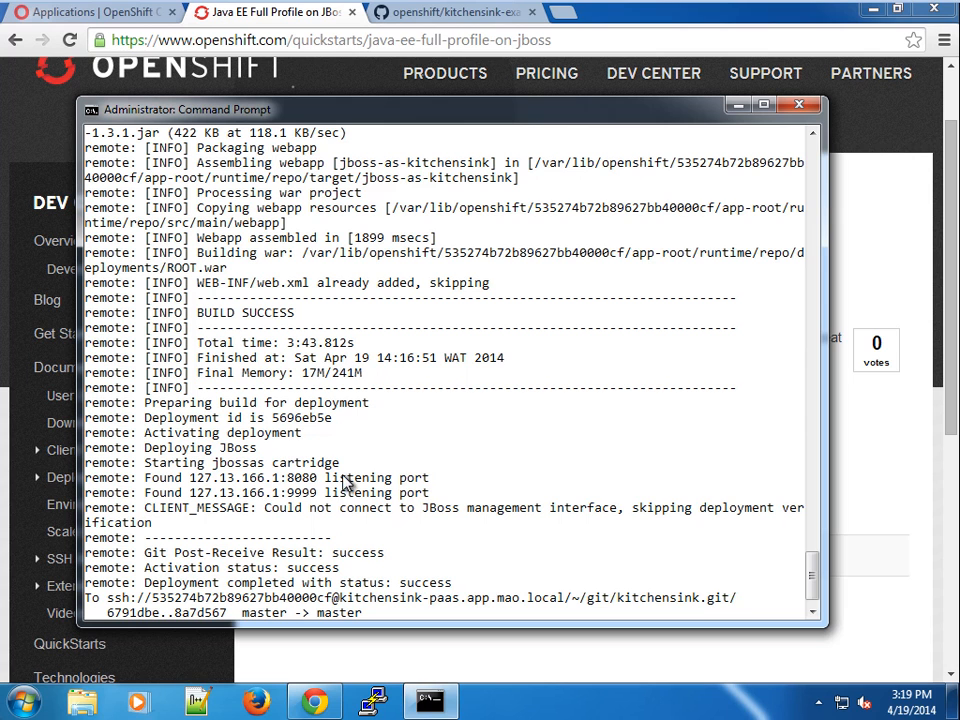
mouse_move(340, 500)
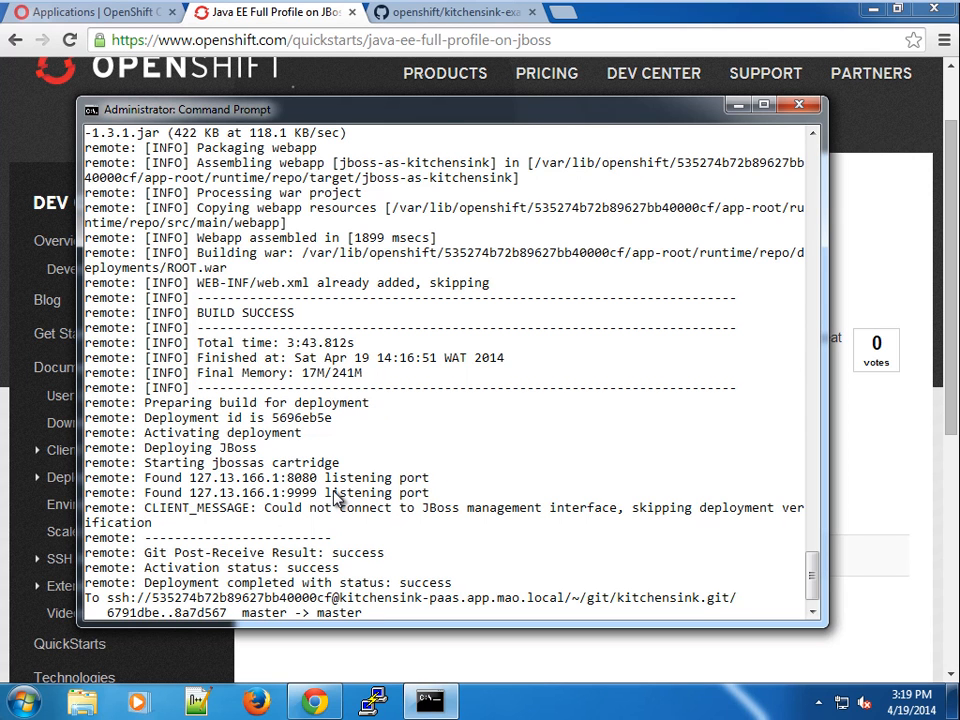
mouse_move(365, 497)
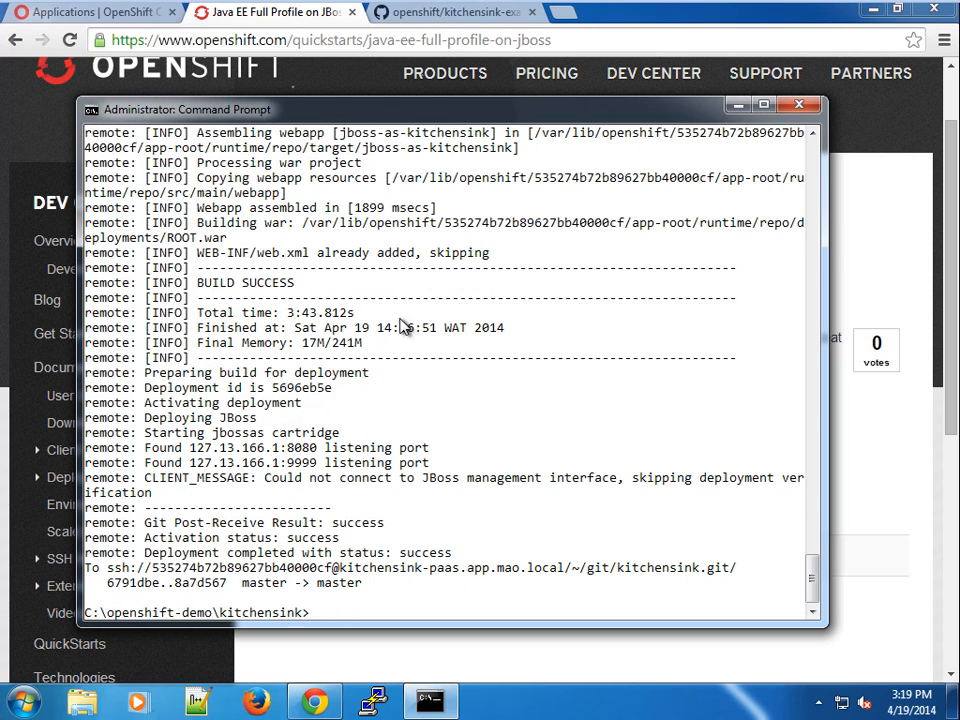
mouse_move(483, 354)
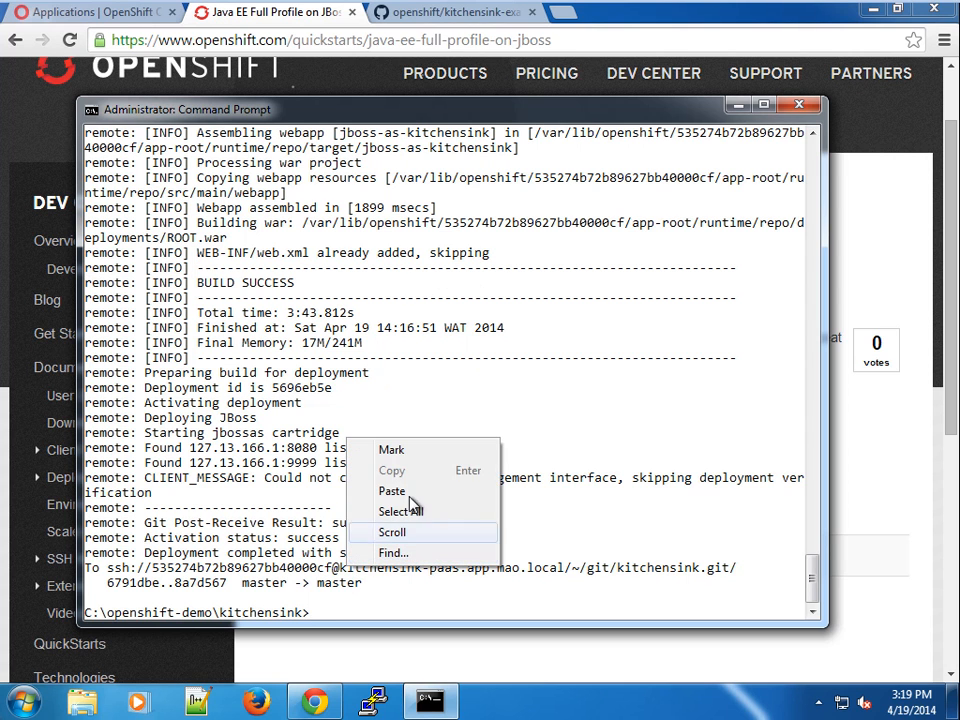
click(391, 449)
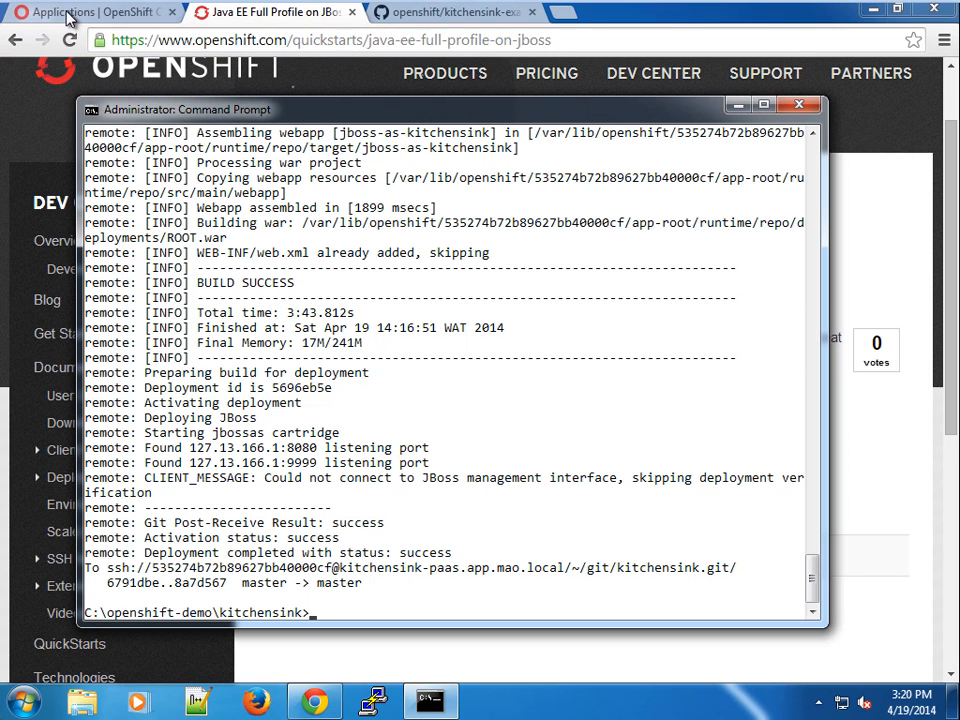
click(90, 11)
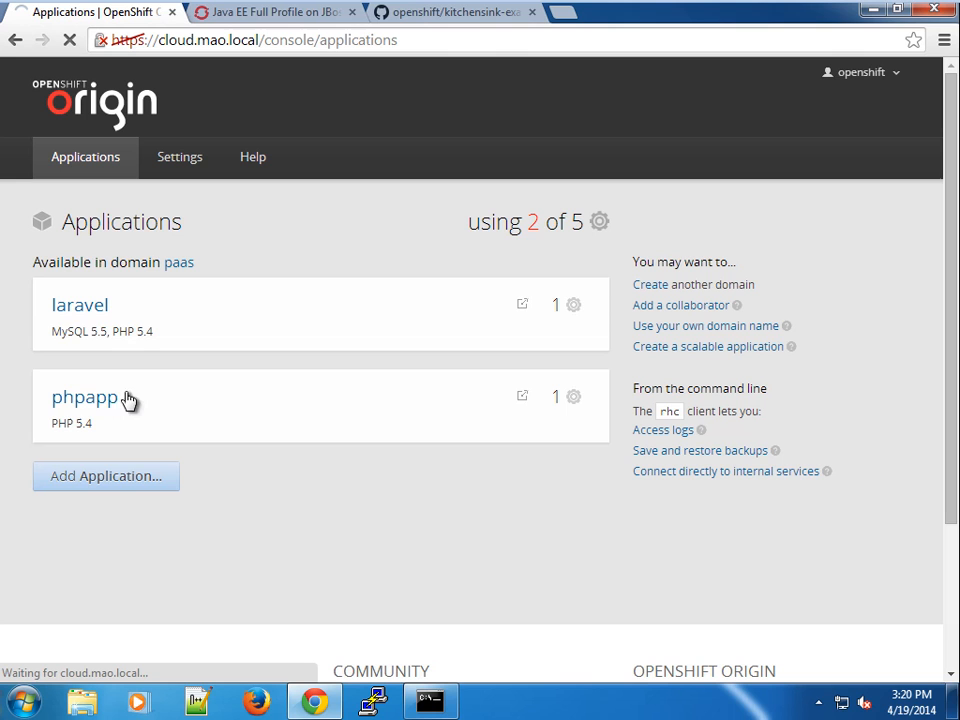
mouse_move(95, 325)
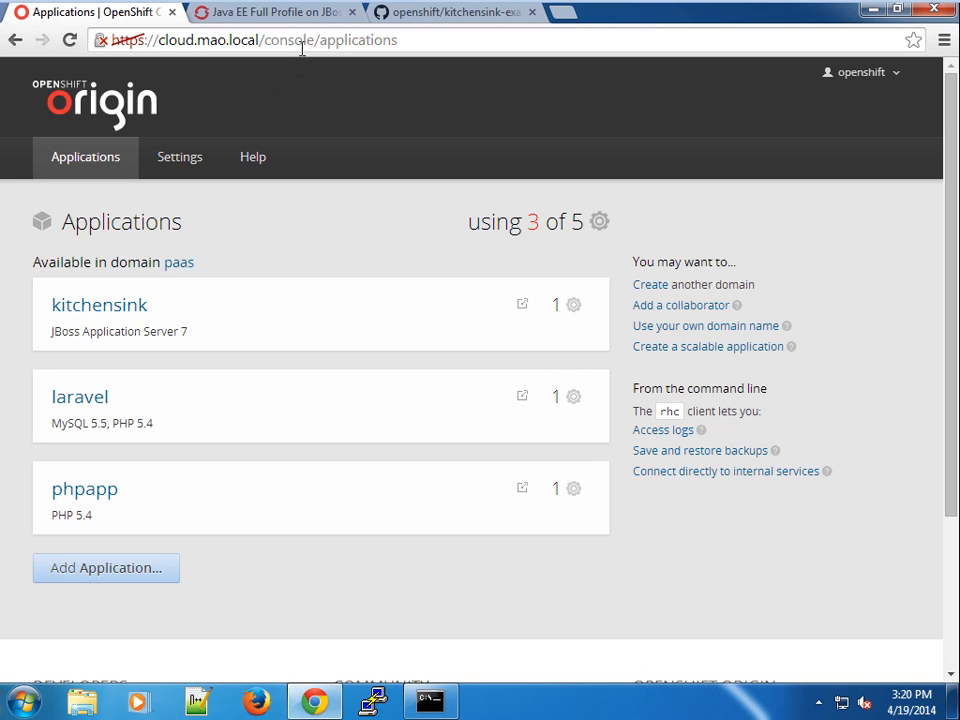
Confirm kitchensink on JBoss AS7 is listed in the OpenShift console, using 3 of 5 apps.
click(270, 12)
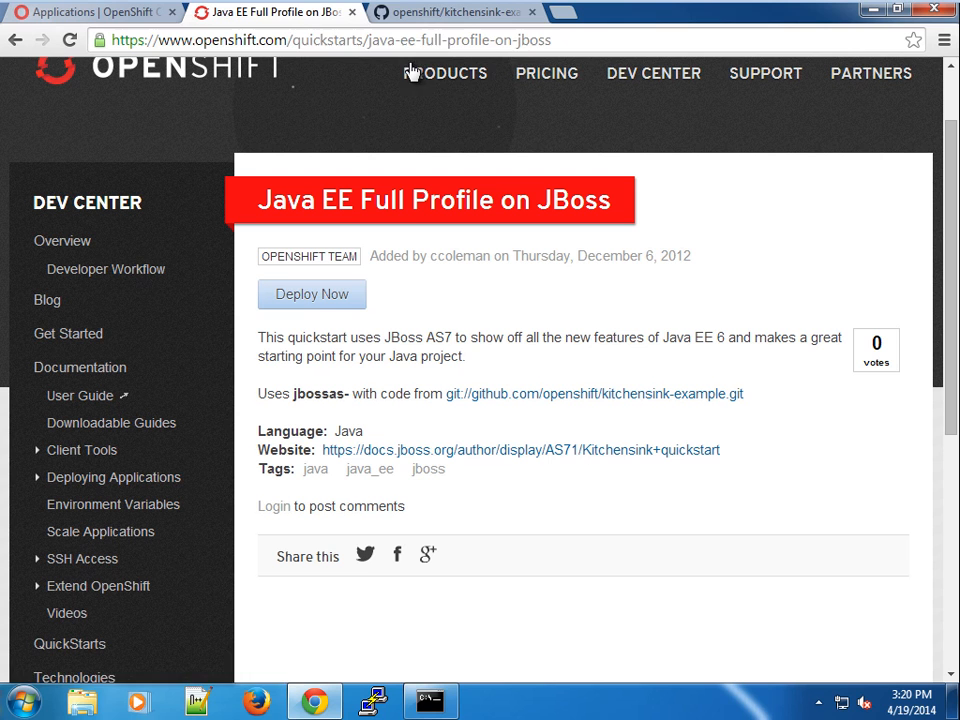
Load kitchensink-paas.app.mao.local in Chrome to reach the app's JBoss AS 7 welcome page.
text(kitchensink-paas.app.mao.local)
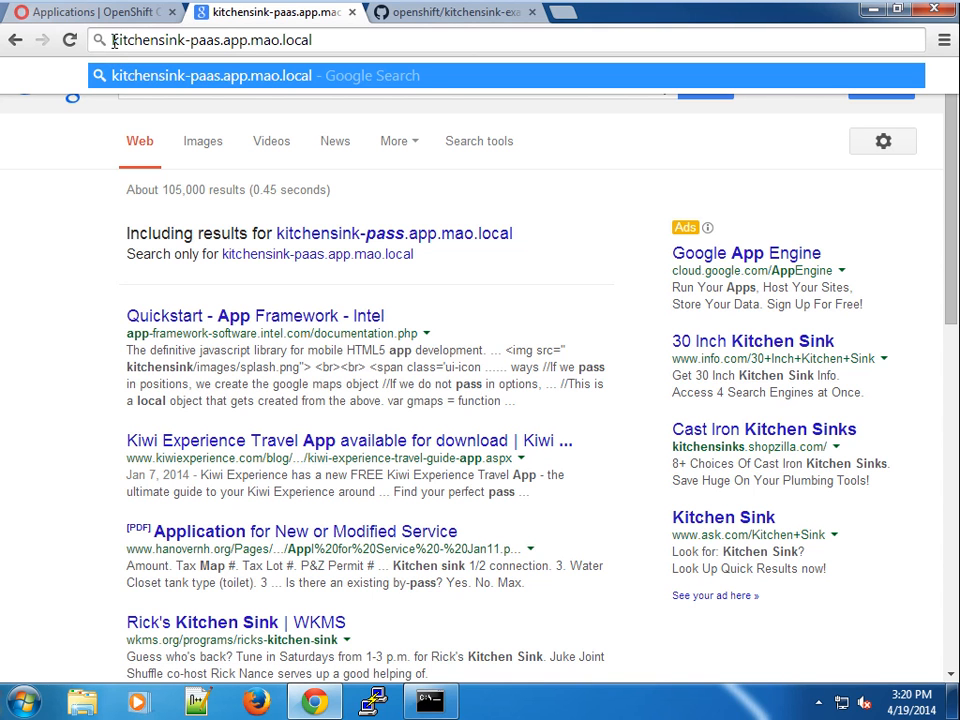
click(455, 12)
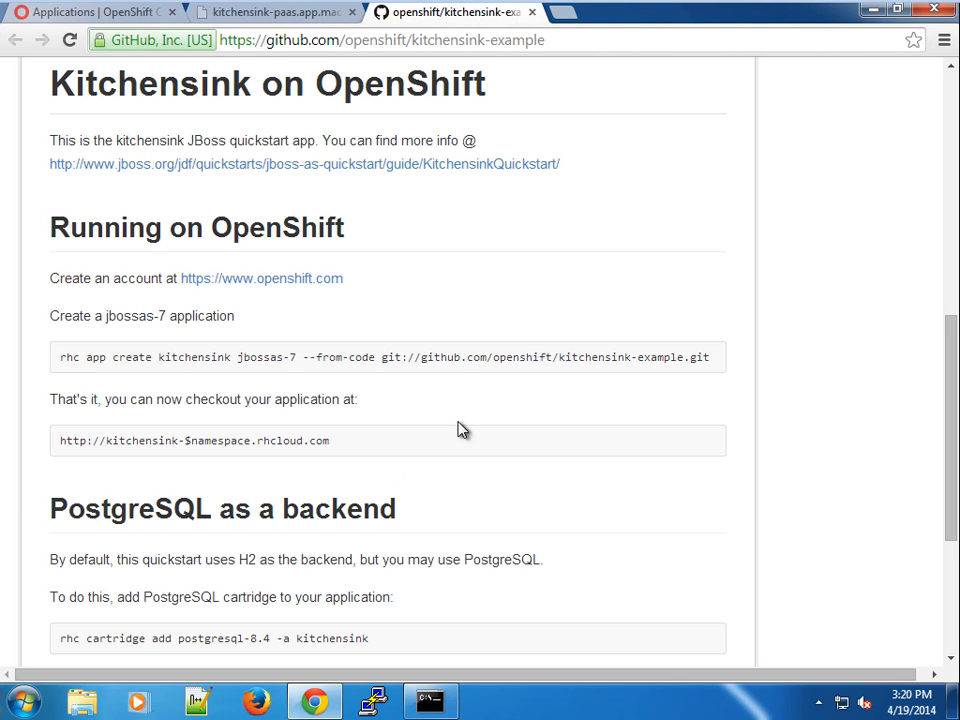
mouse_move(304, 300)
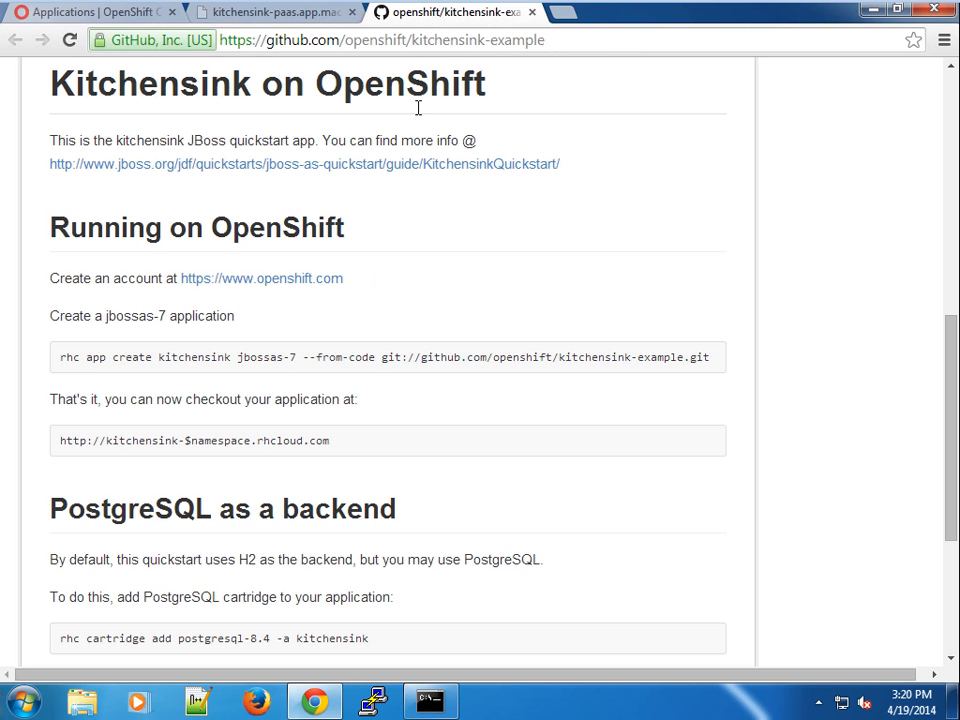
mouse_move(435, 470)
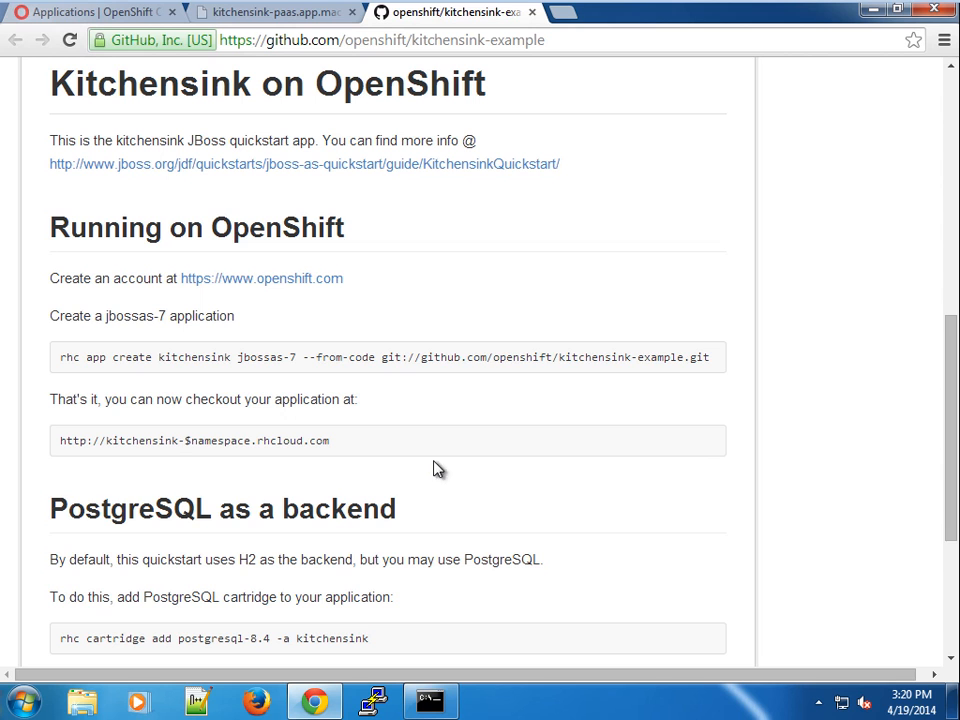
mouse_move(388, 543)
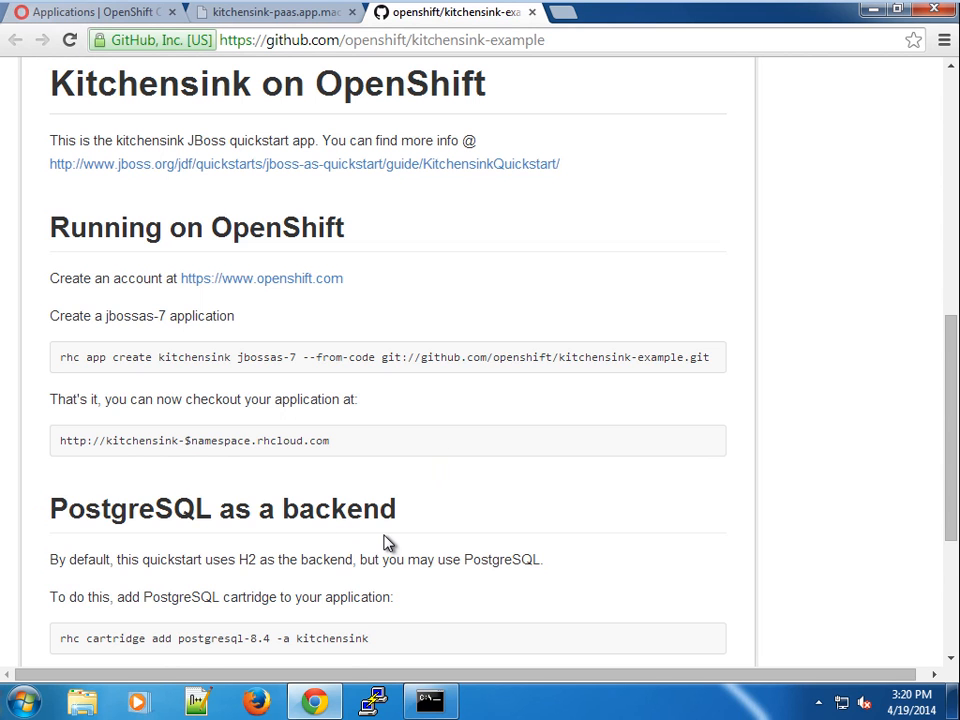
click(270, 11)
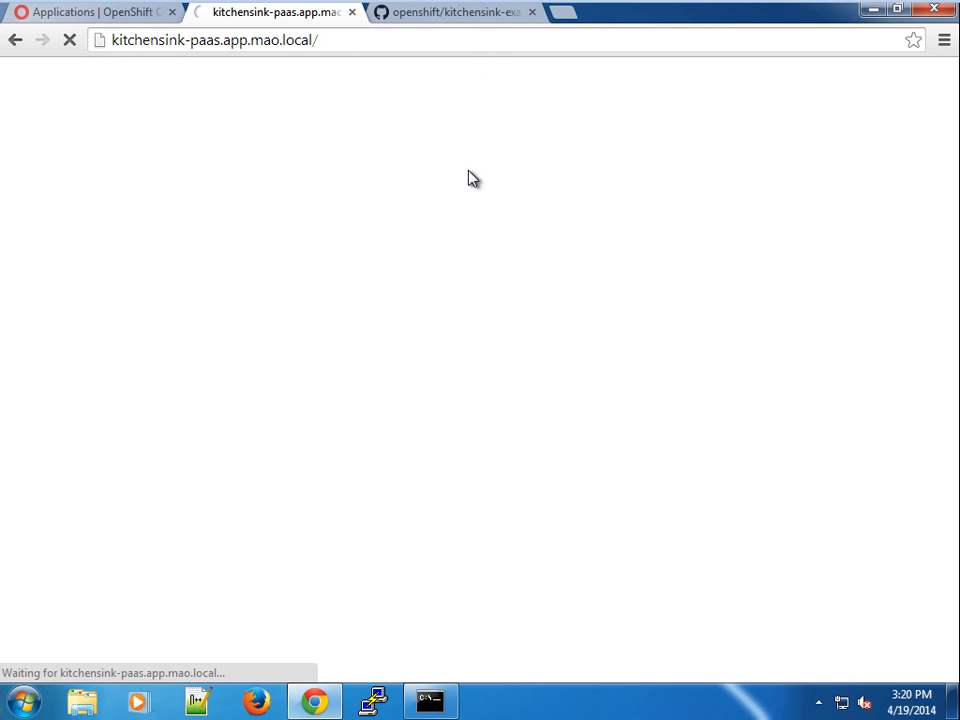
mouse_move(417, 161)
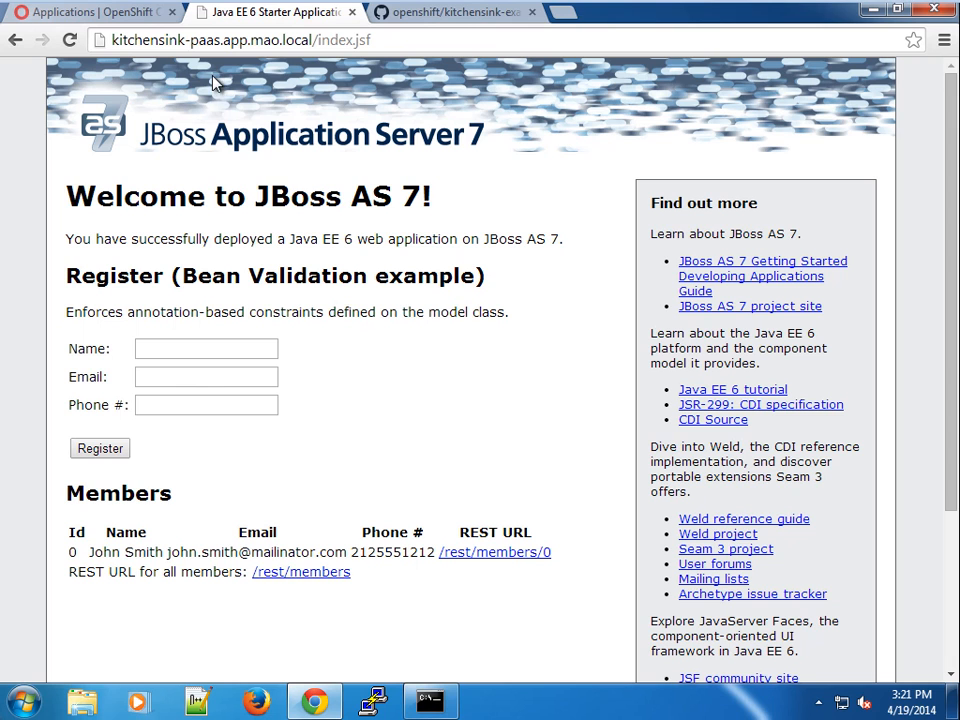
mouse_move(142, 135)
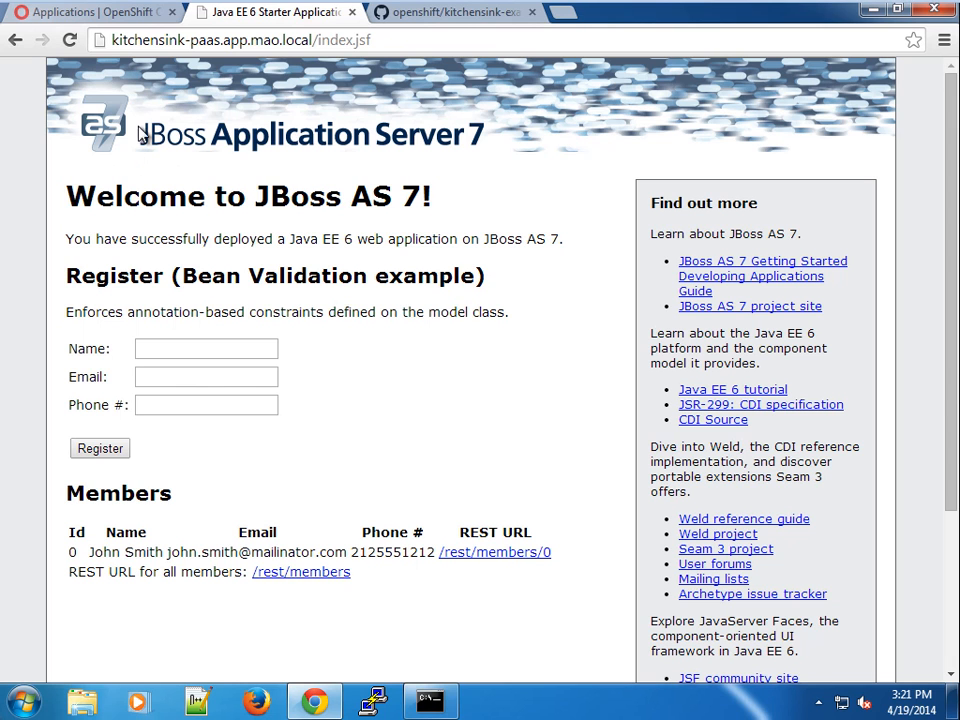
mouse_move(240, 140)
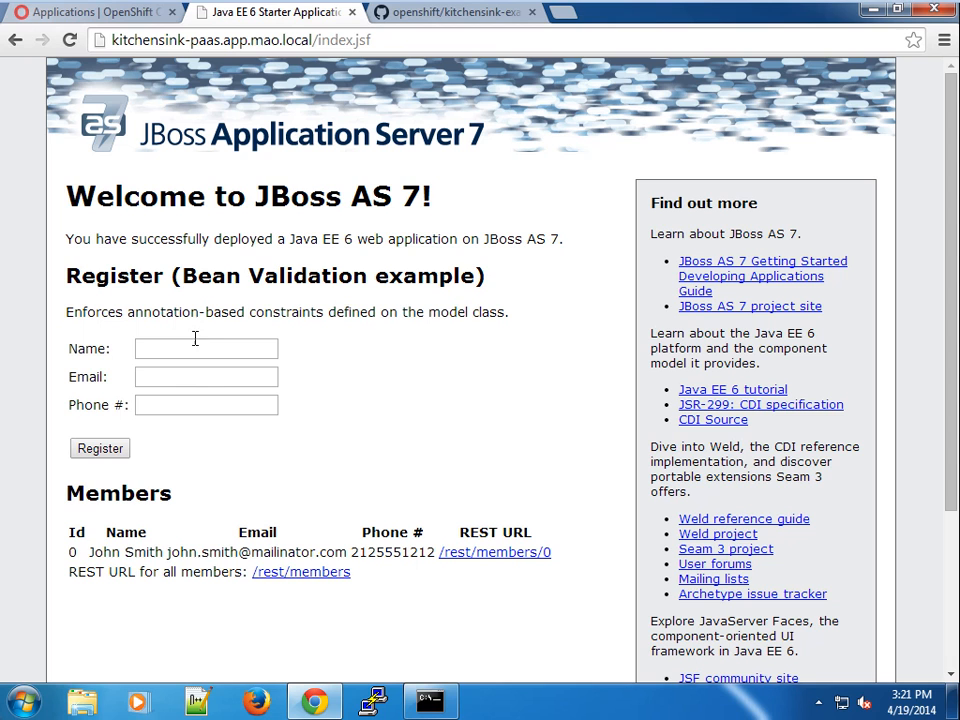
click(206, 348)
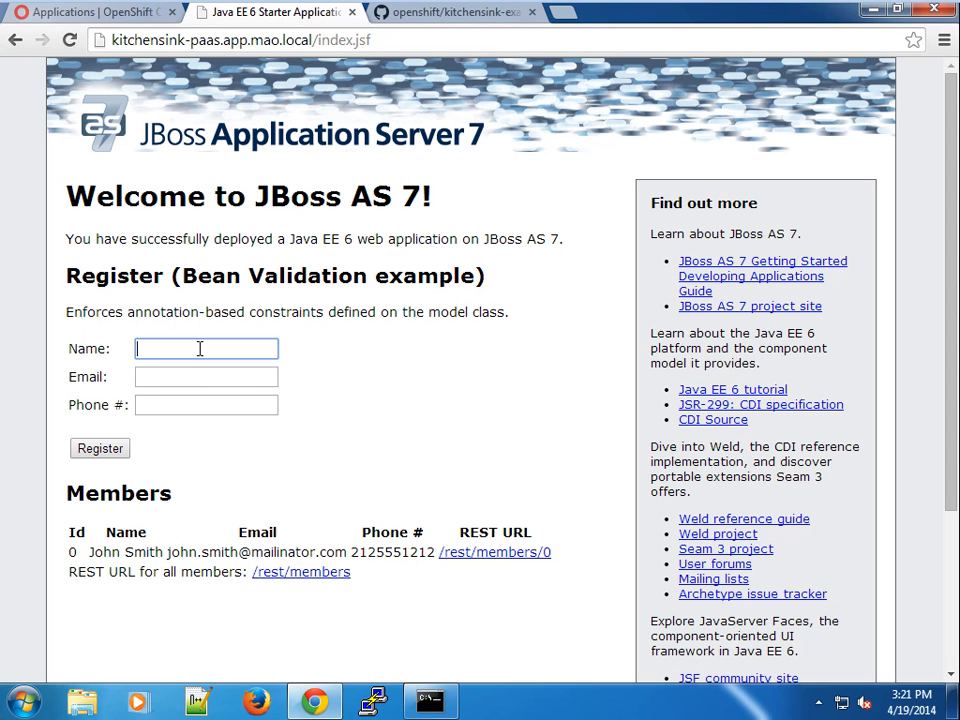
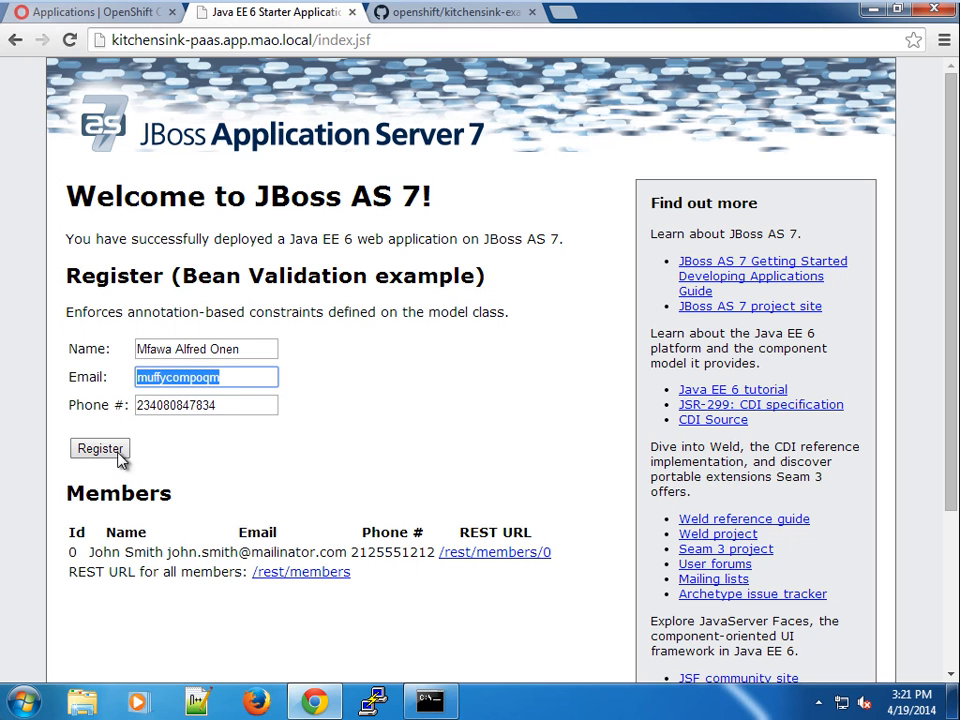
click(99, 448)
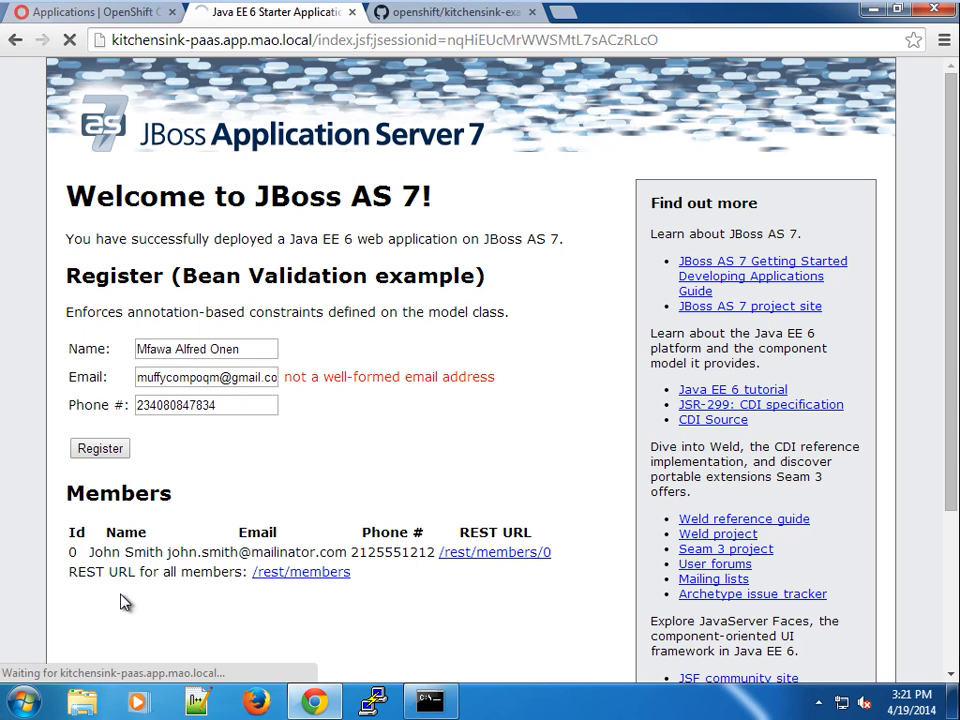
click(99, 448)
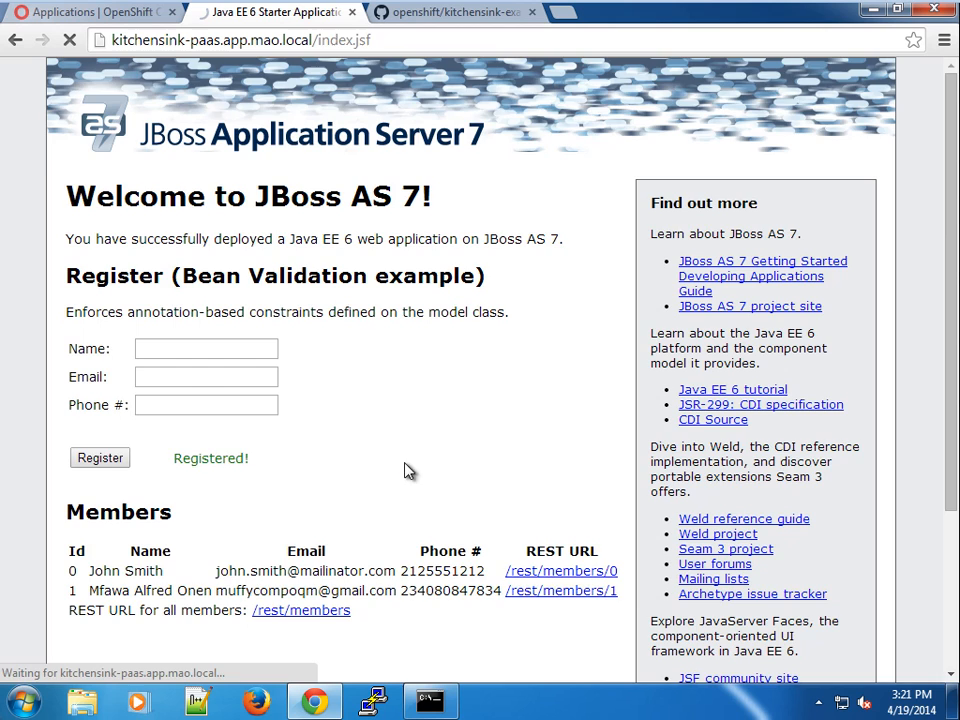
View member 1's REST record and the full members list as XML, then move to the GitHub readme.
click(561, 590)
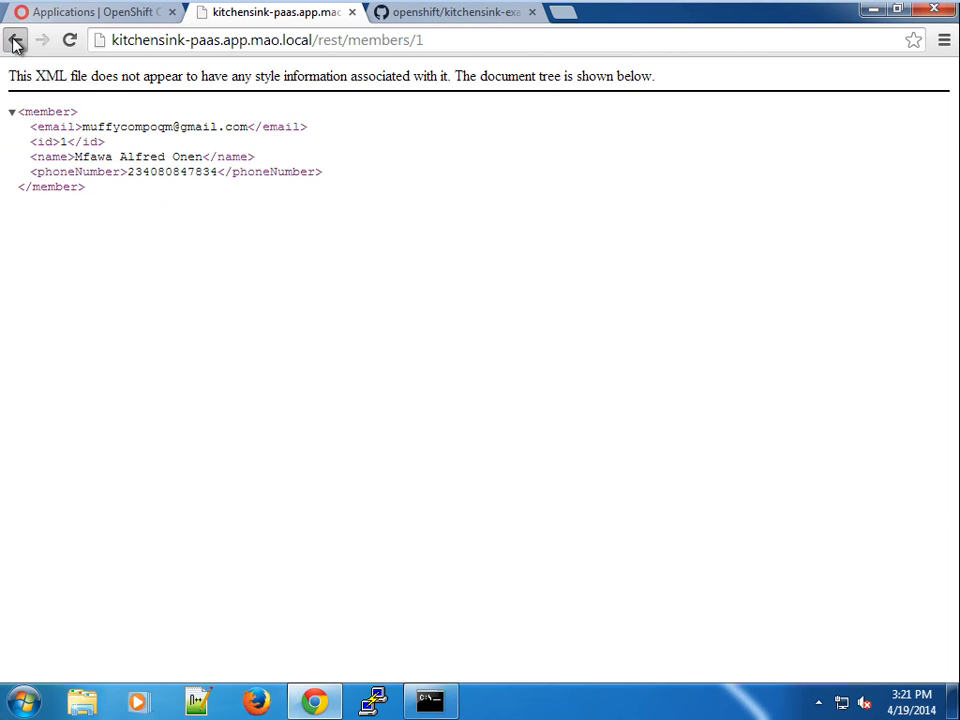
click(15, 40)
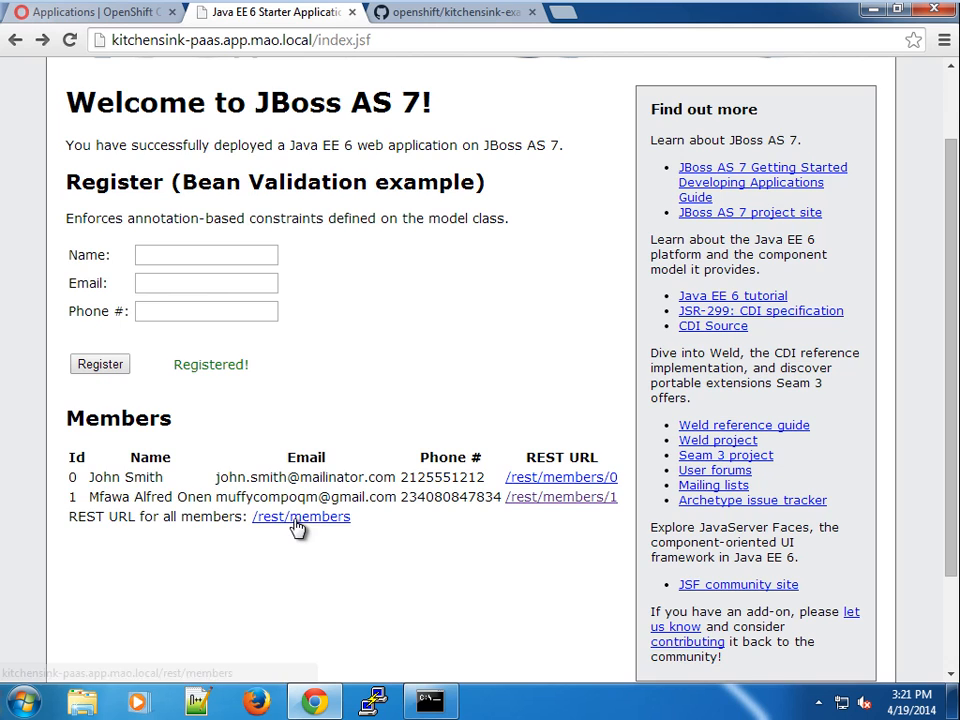
click(301, 516)
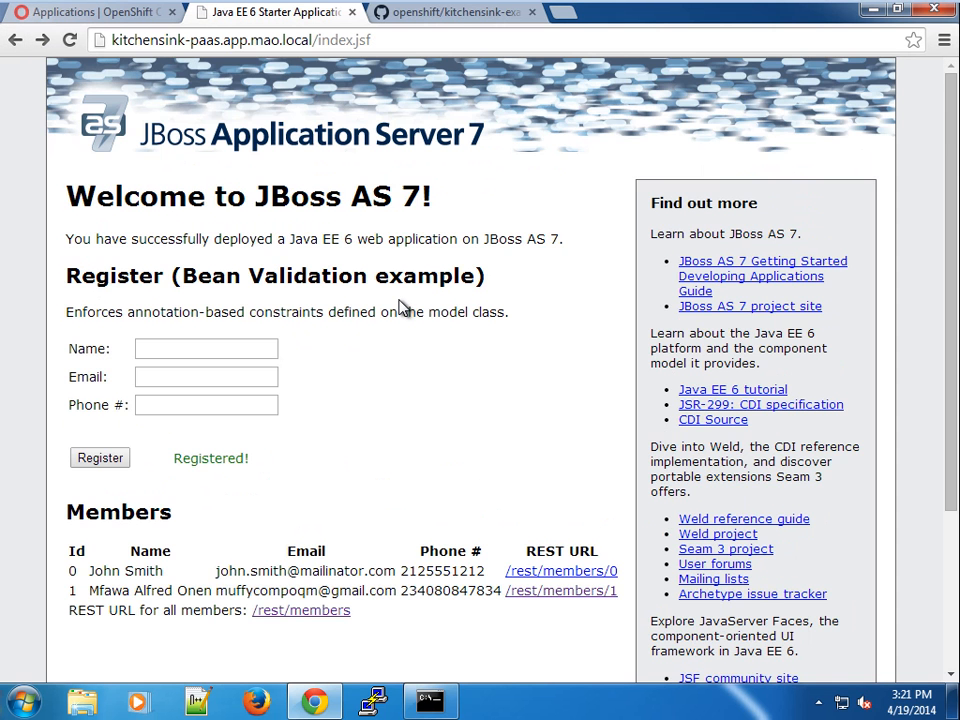
mouse_move(351, 183)
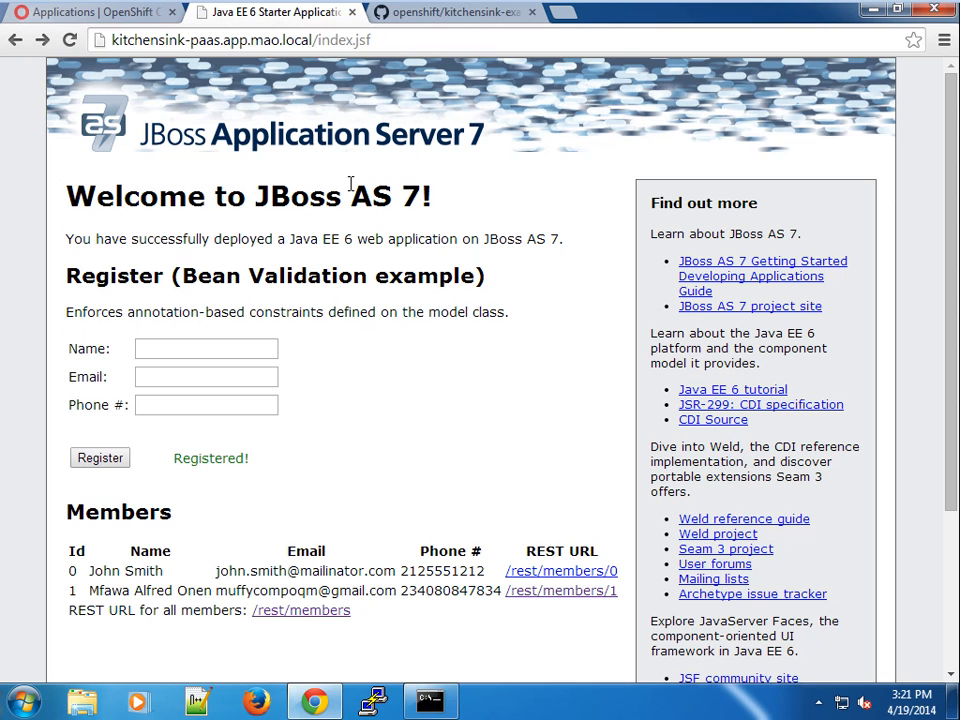
click(455, 12)
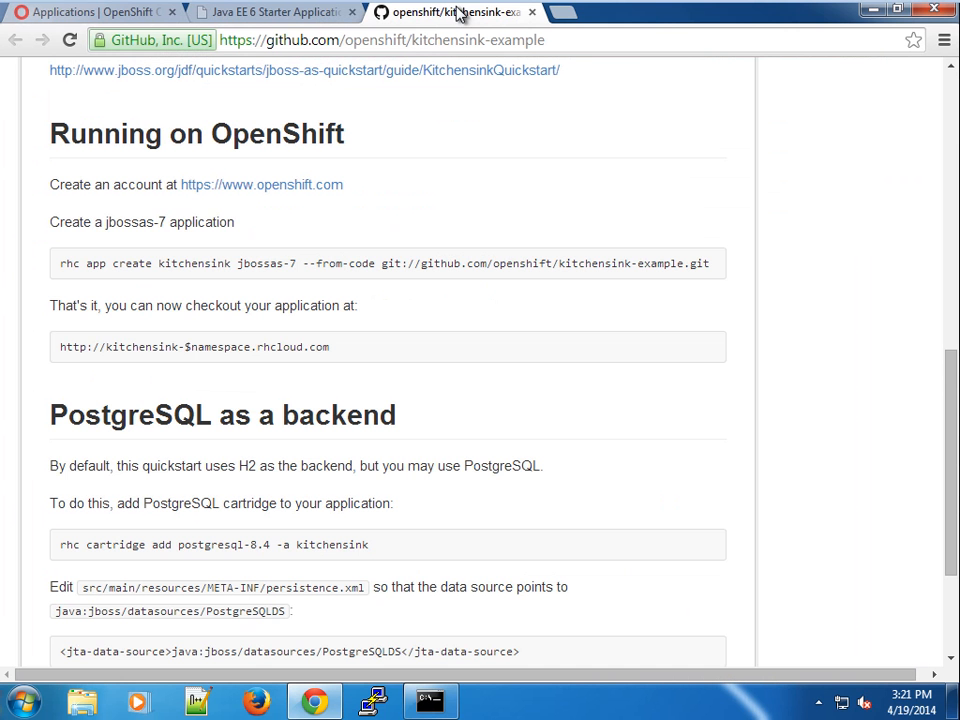
Skim the README's PostgreSQL section and close the GitHub tab, leaving the kitchensink app showing.
scroll(down, 3)
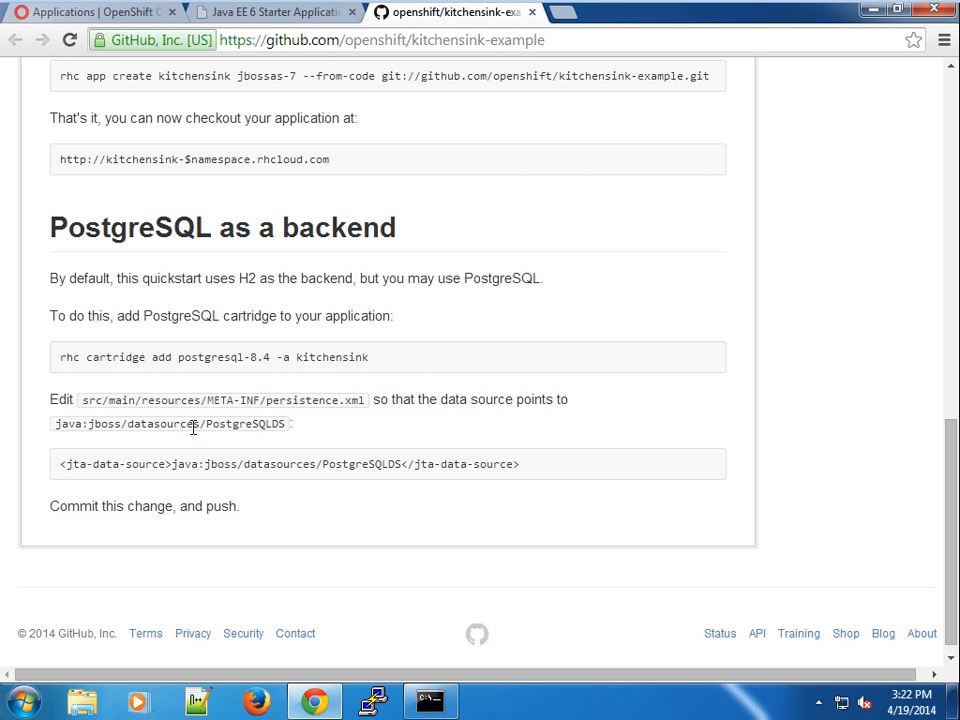
mouse_move(330, 228)
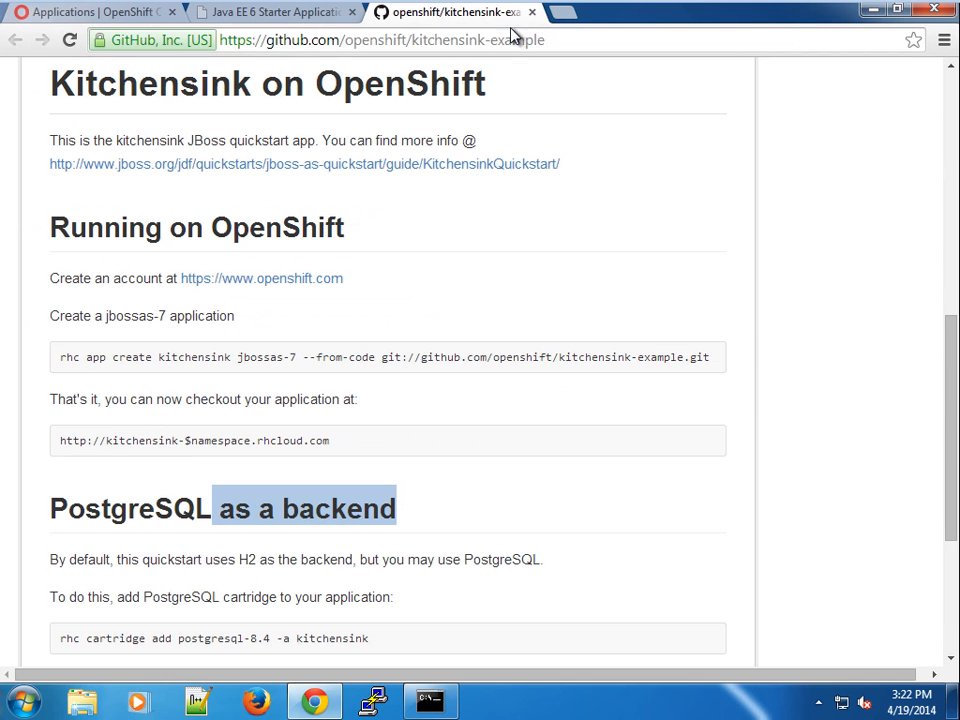
click(270, 12)
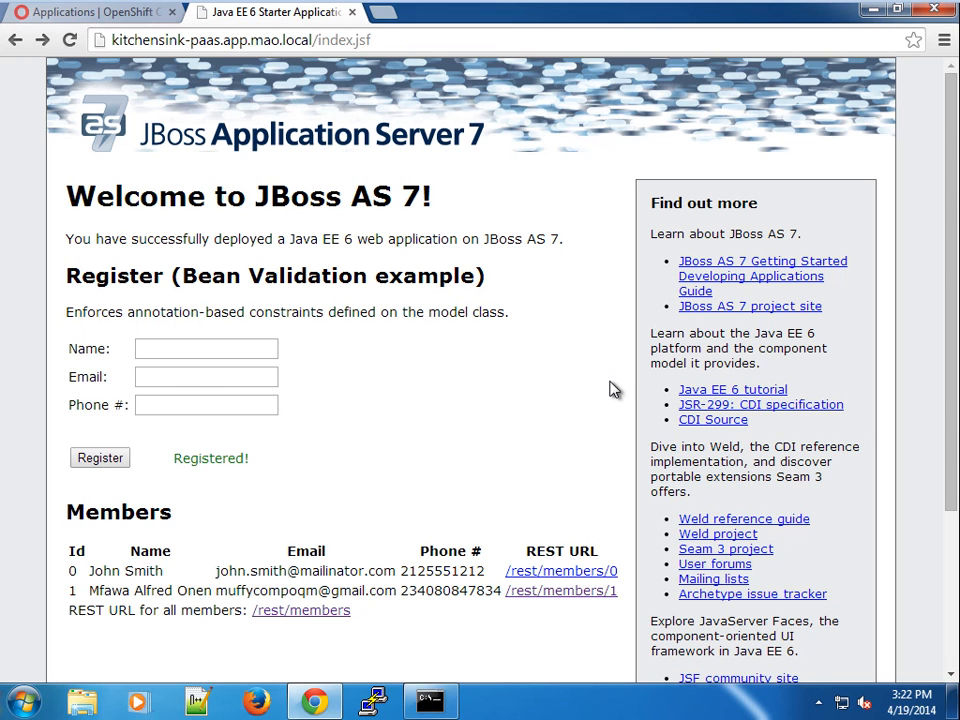
mouse_move(560, 410)
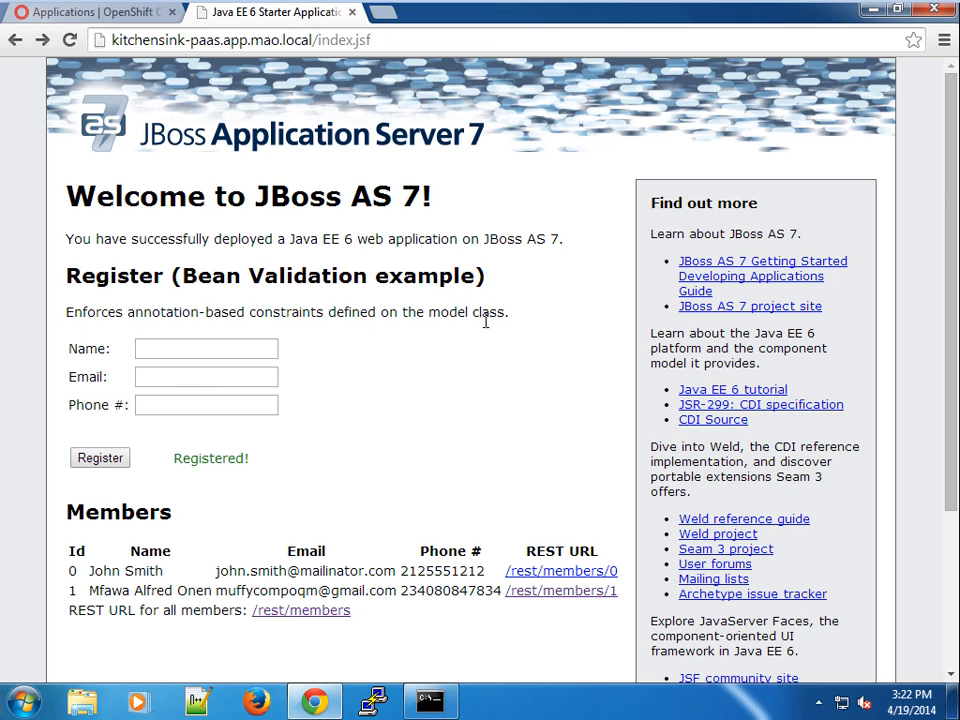
mouse_move(487, 345)
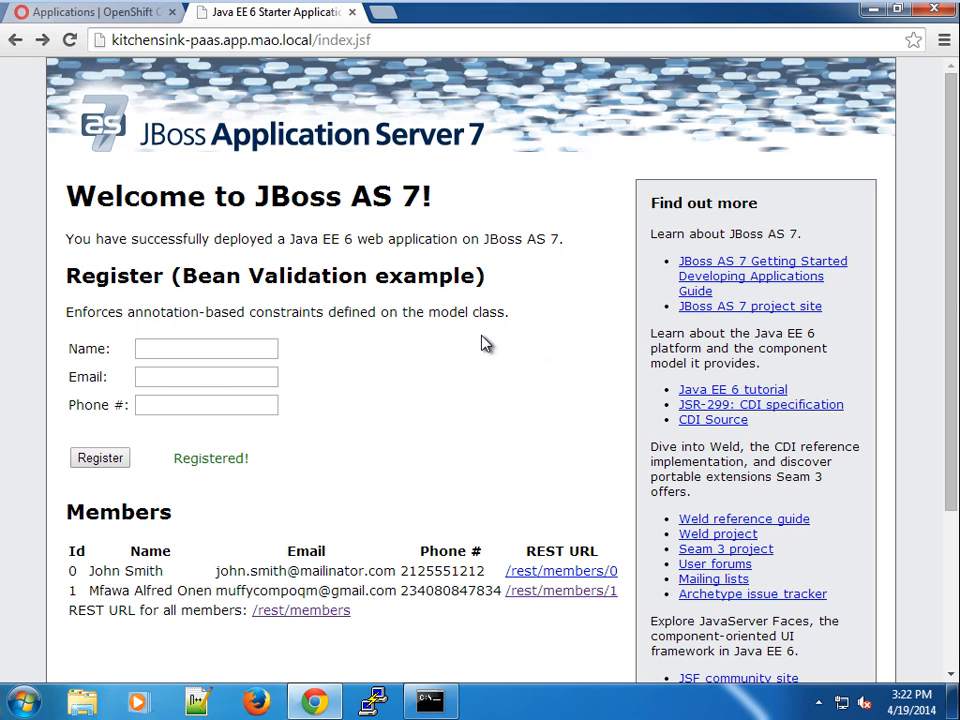